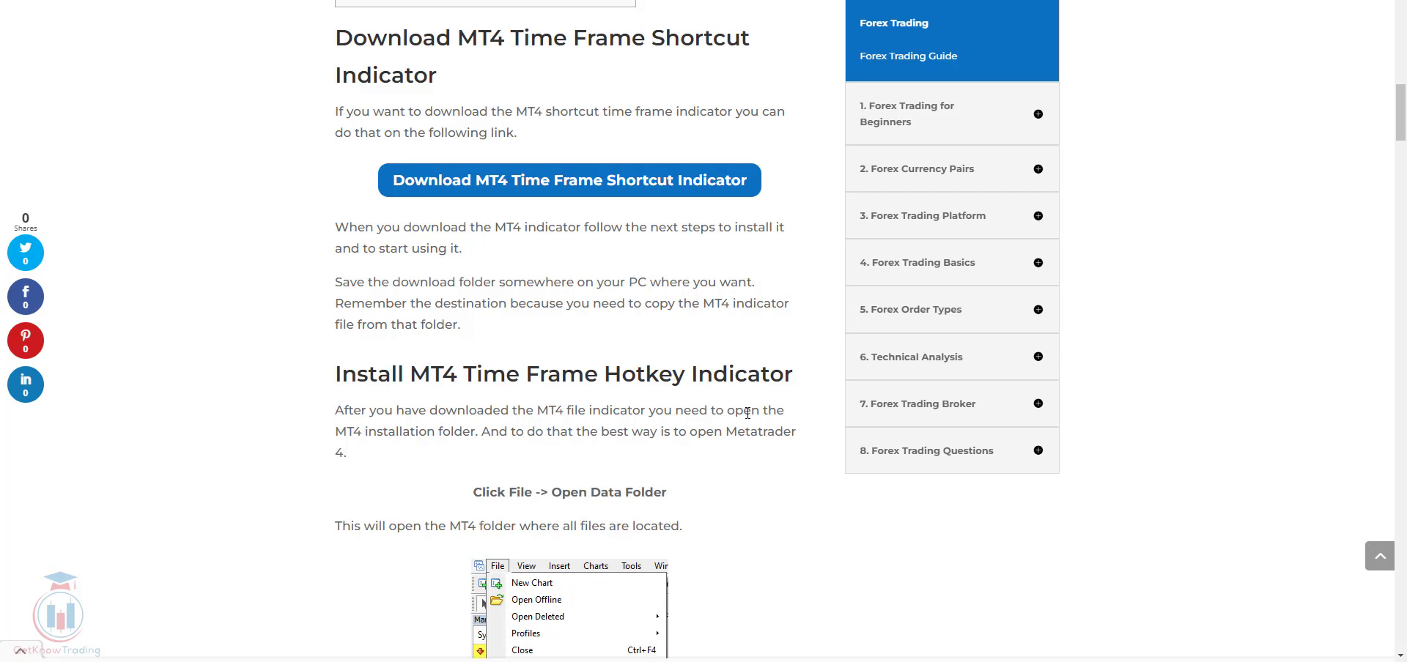
pyautogui.moveTo(736, 403)
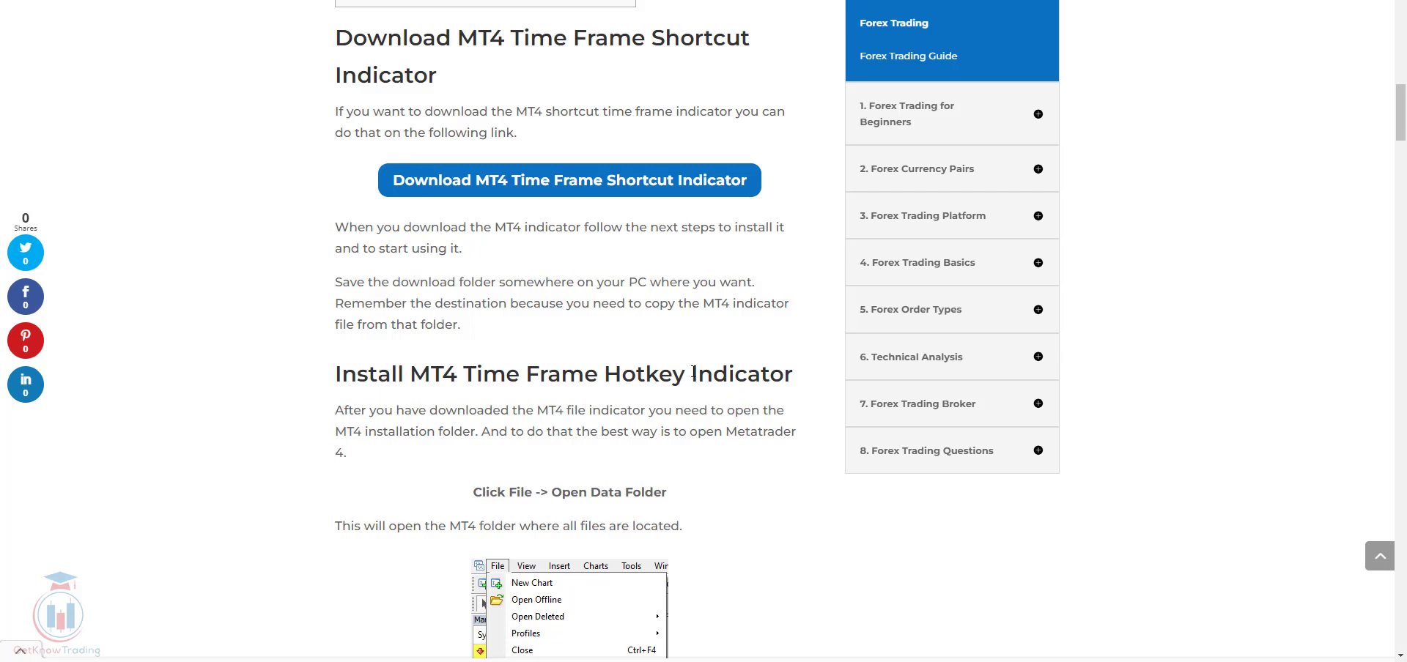
pyautogui.moveTo(686, 340)
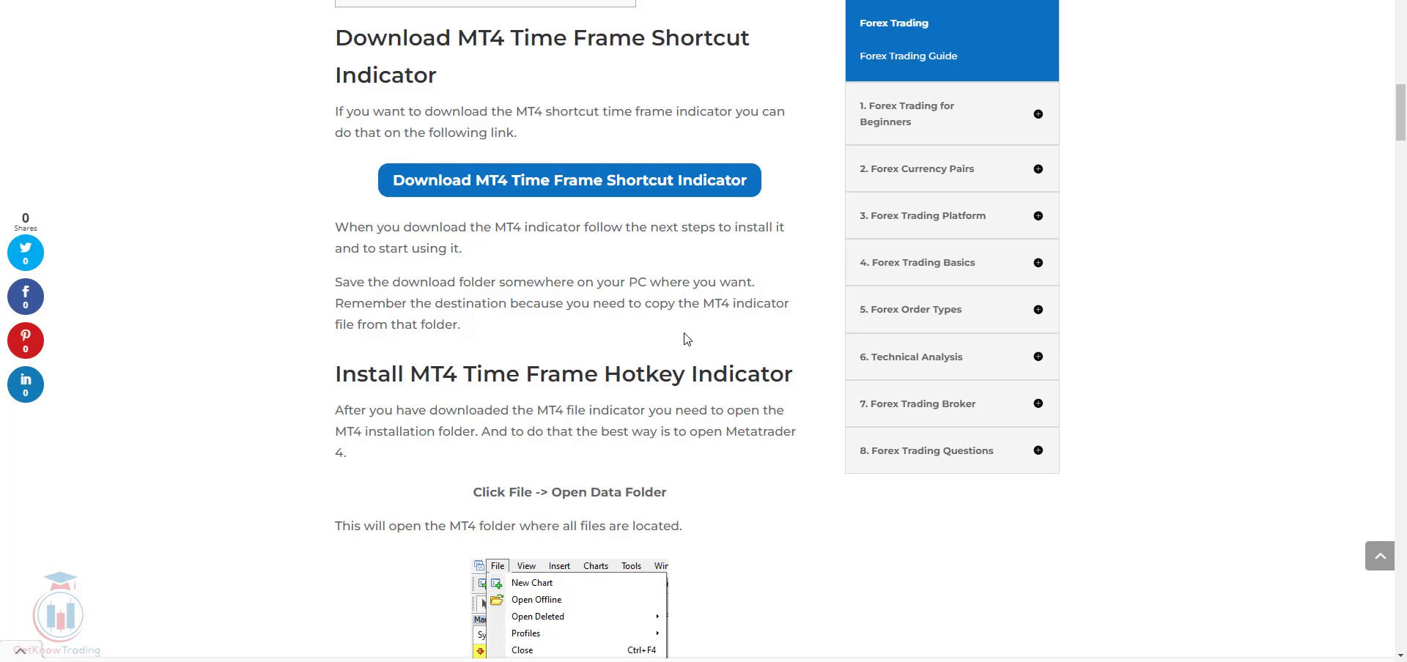
pyautogui.moveTo(659, 330)
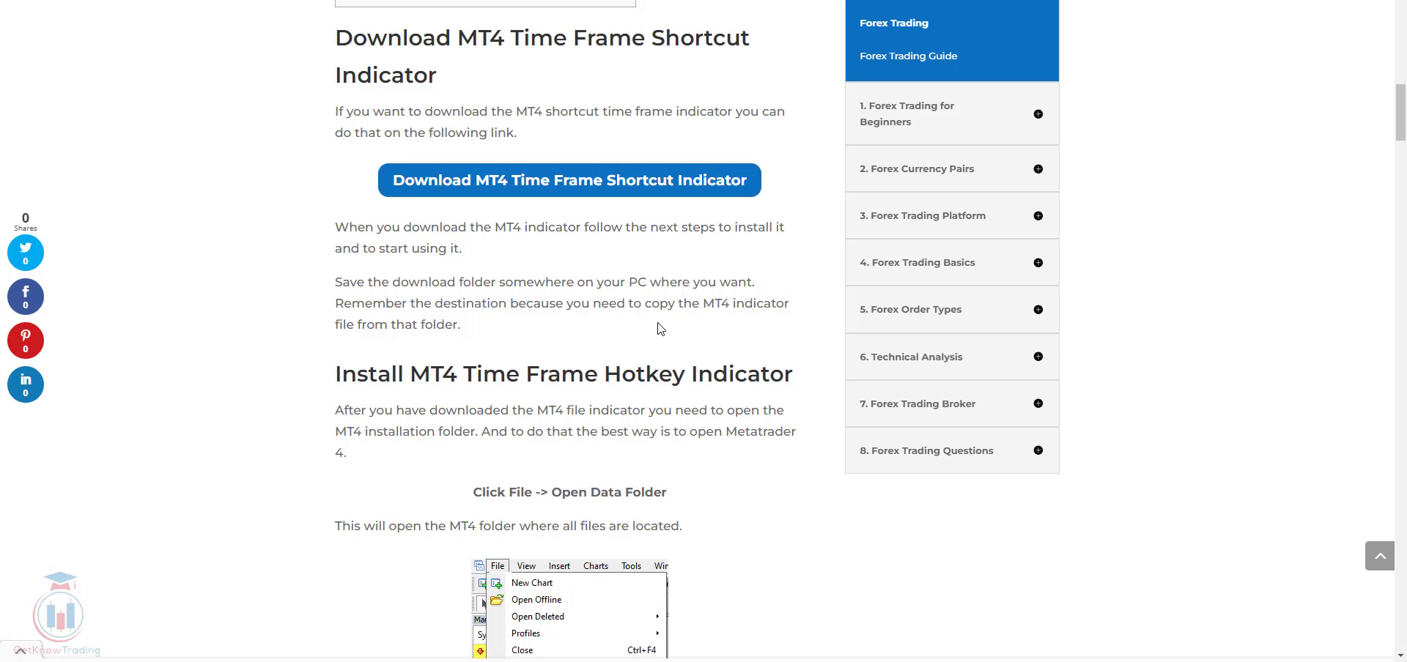
pyautogui.moveTo(578, 189)
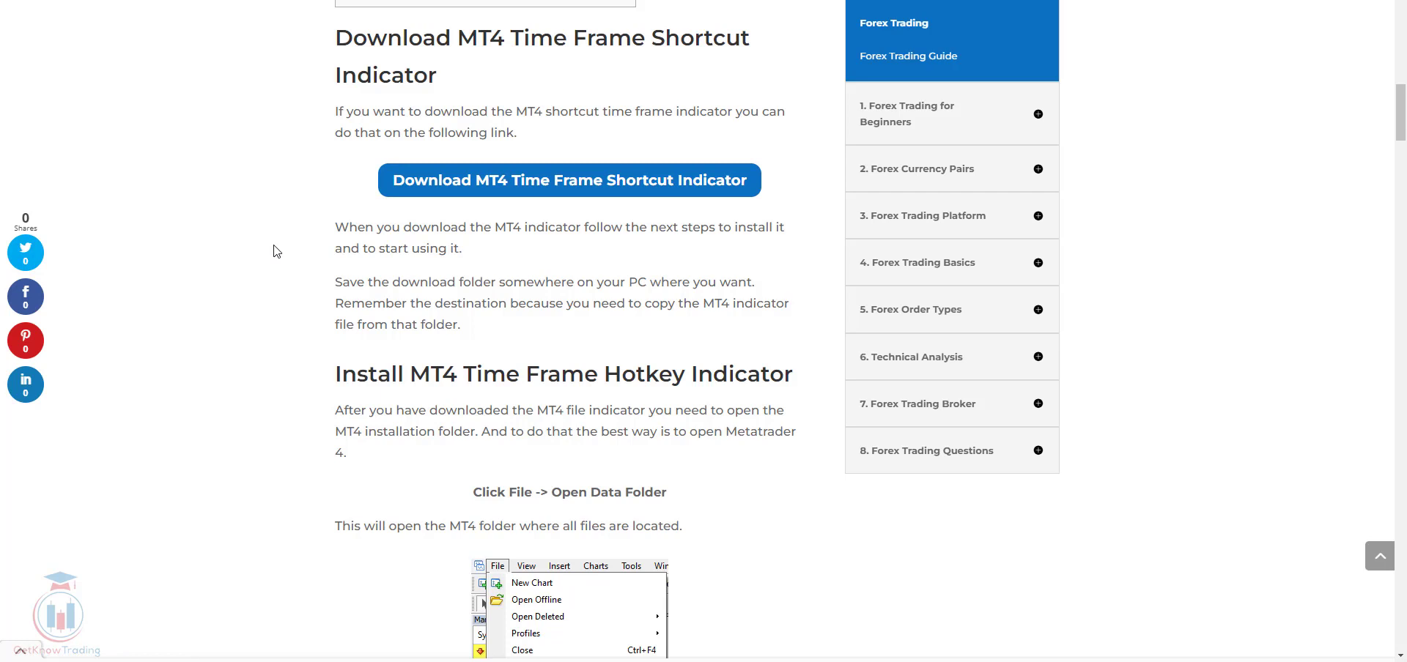
pyautogui.moveTo(302, 234)
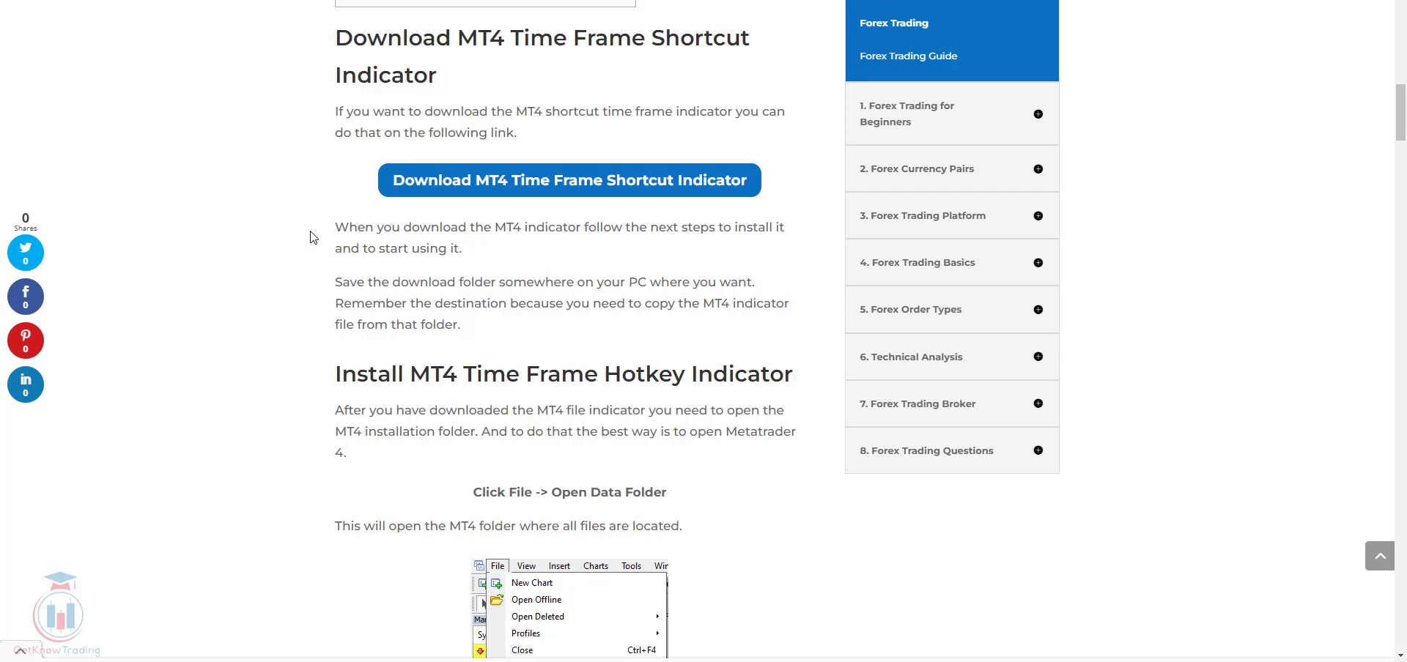
pyautogui.moveTo(324, 246)
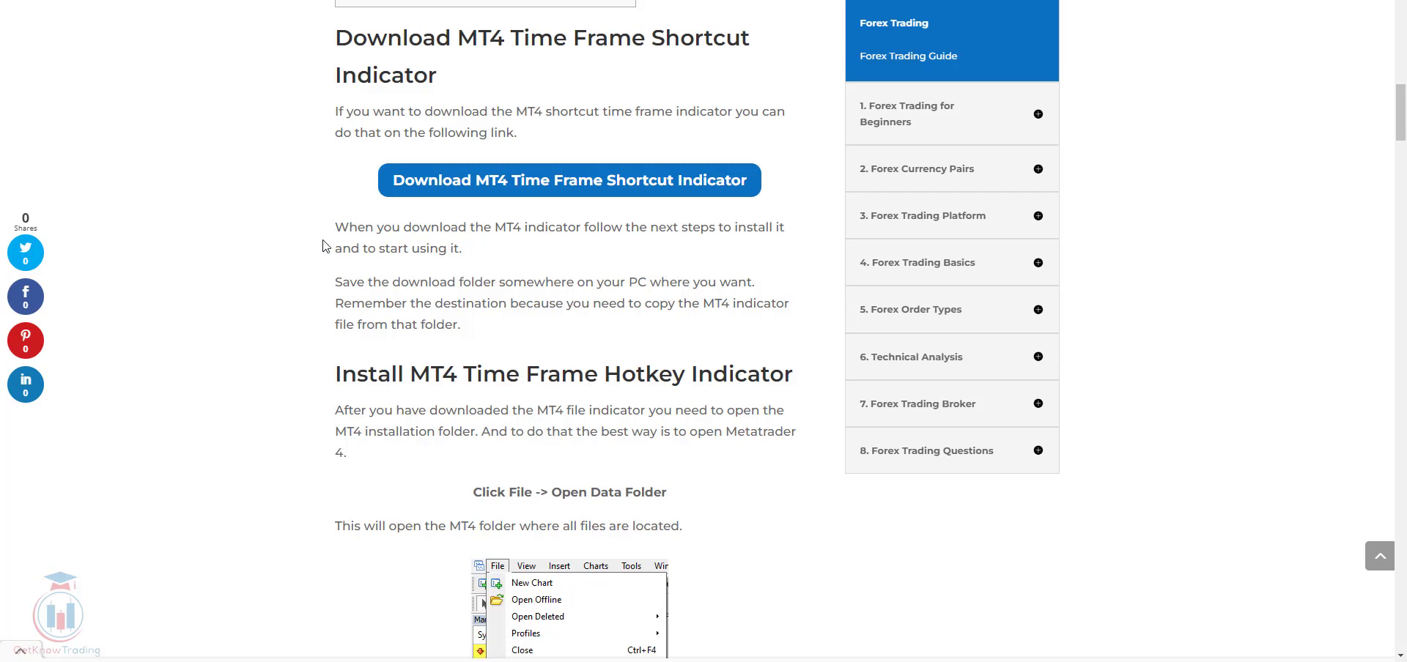
pyautogui.moveTo(319, 235)
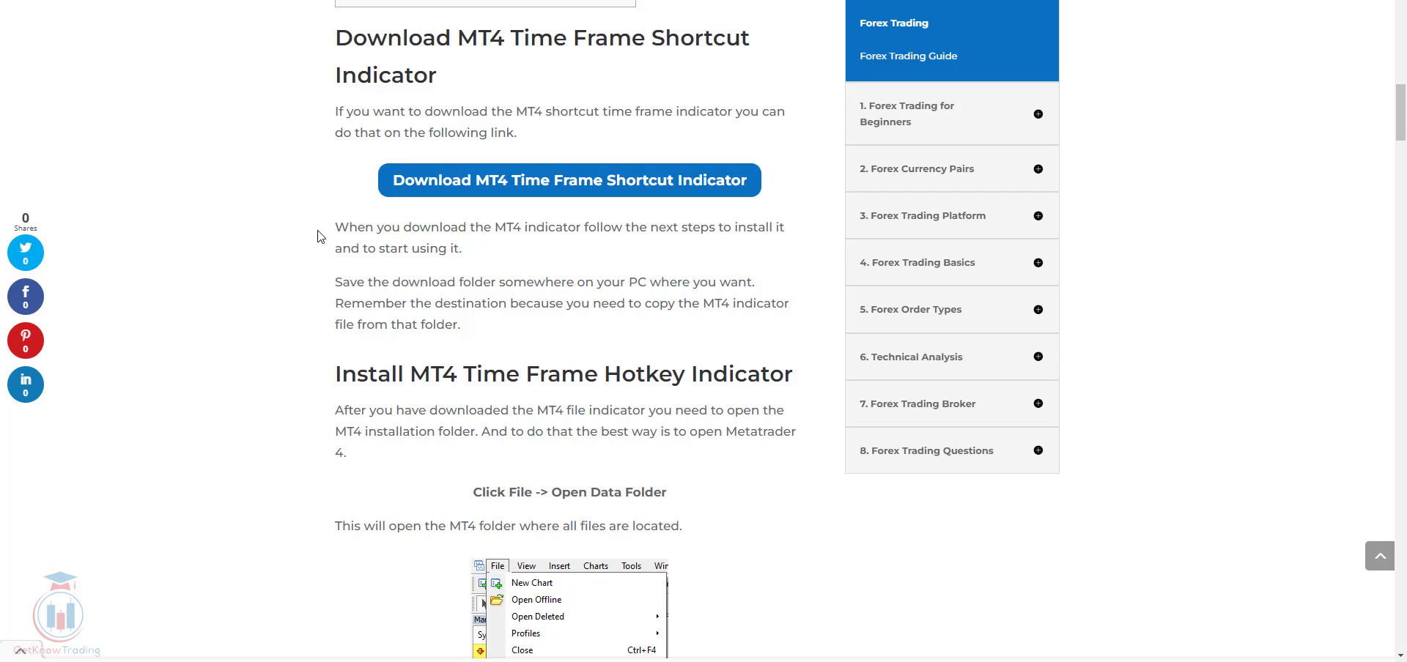
pyautogui.moveTo(334, 246)
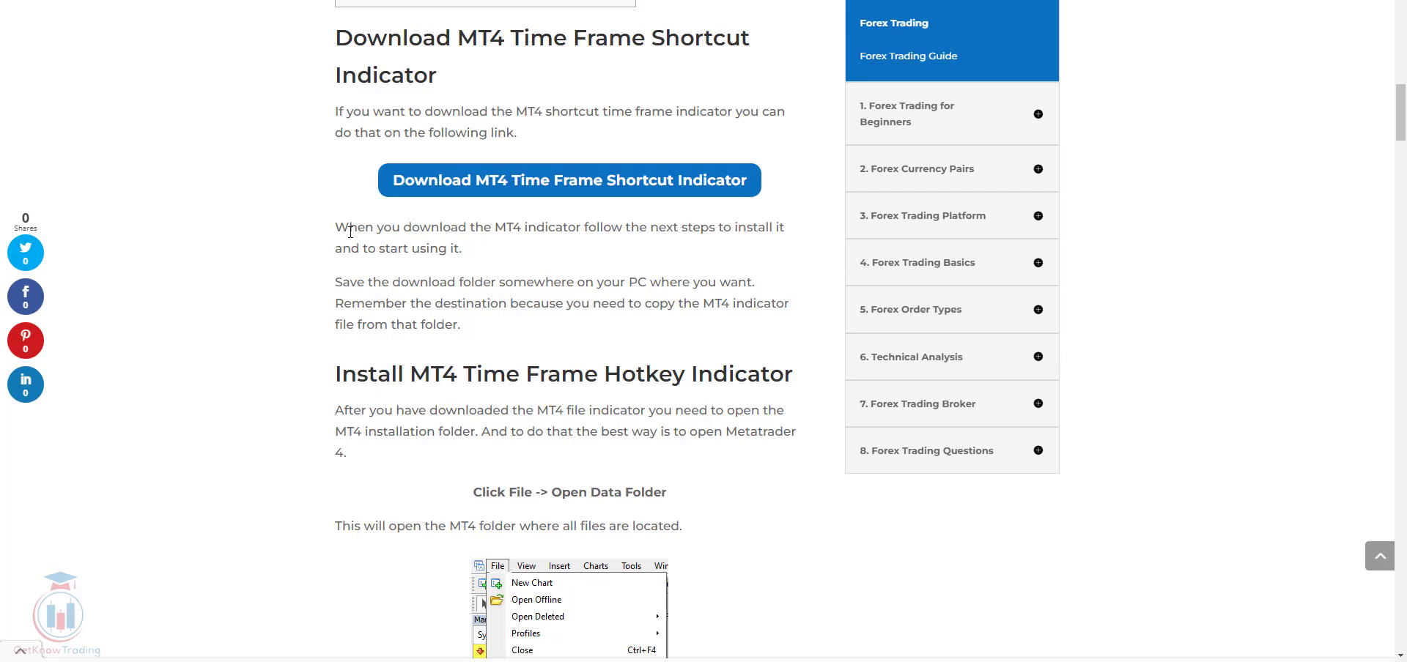
pyautogui.moveTo(447, 194)
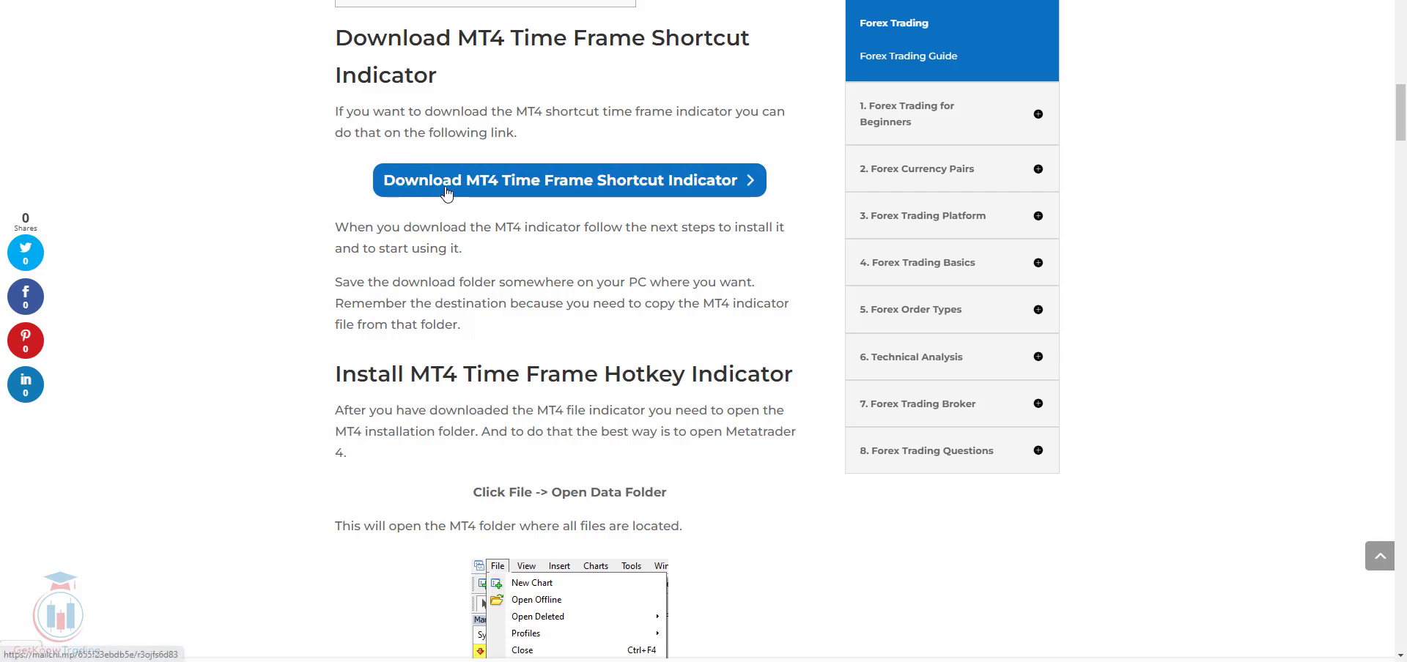
pyautogui.moveTo(417, 230)
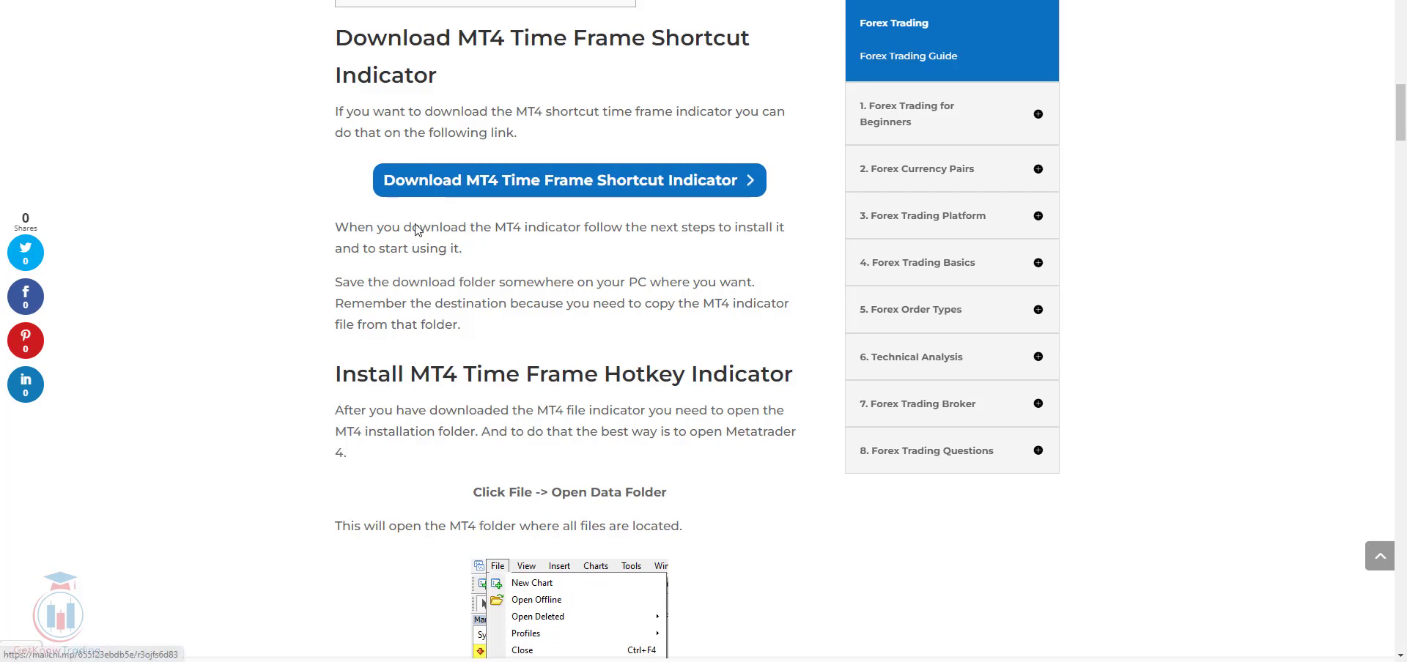
pyautogui.moveTo(273, 270)
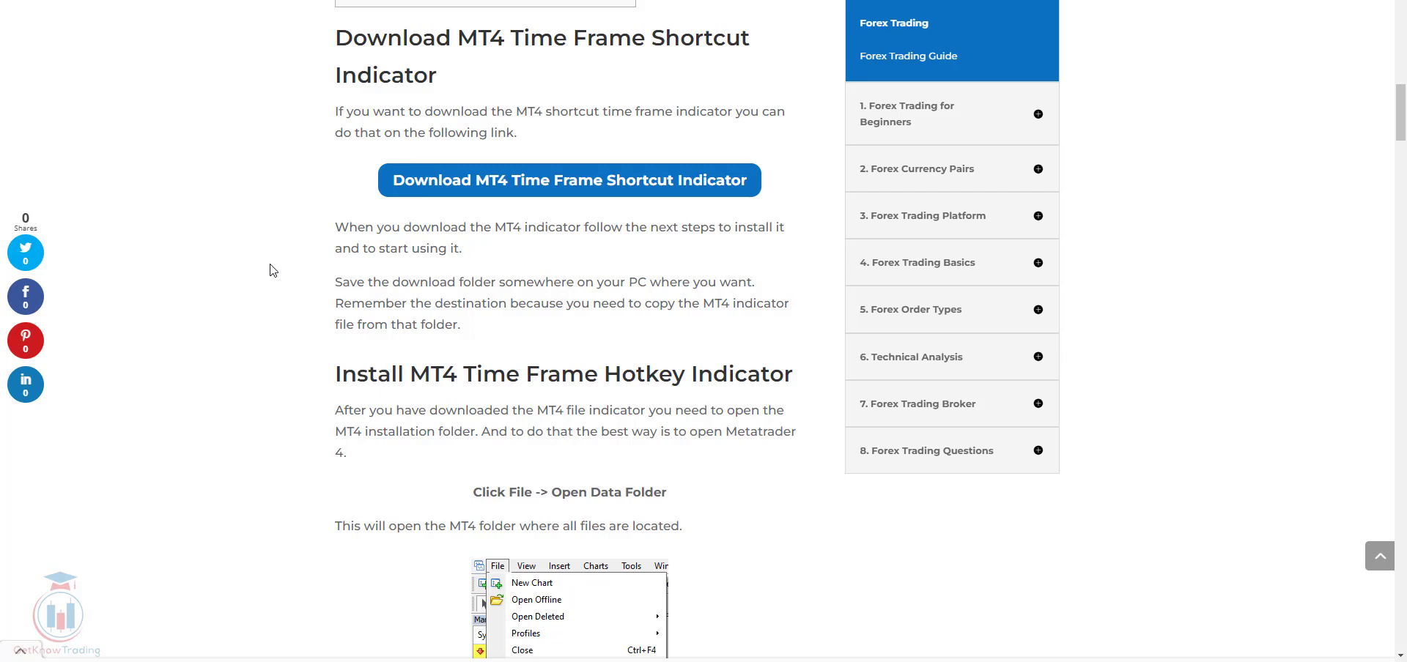
pyautogui.moveTo(276, 269)
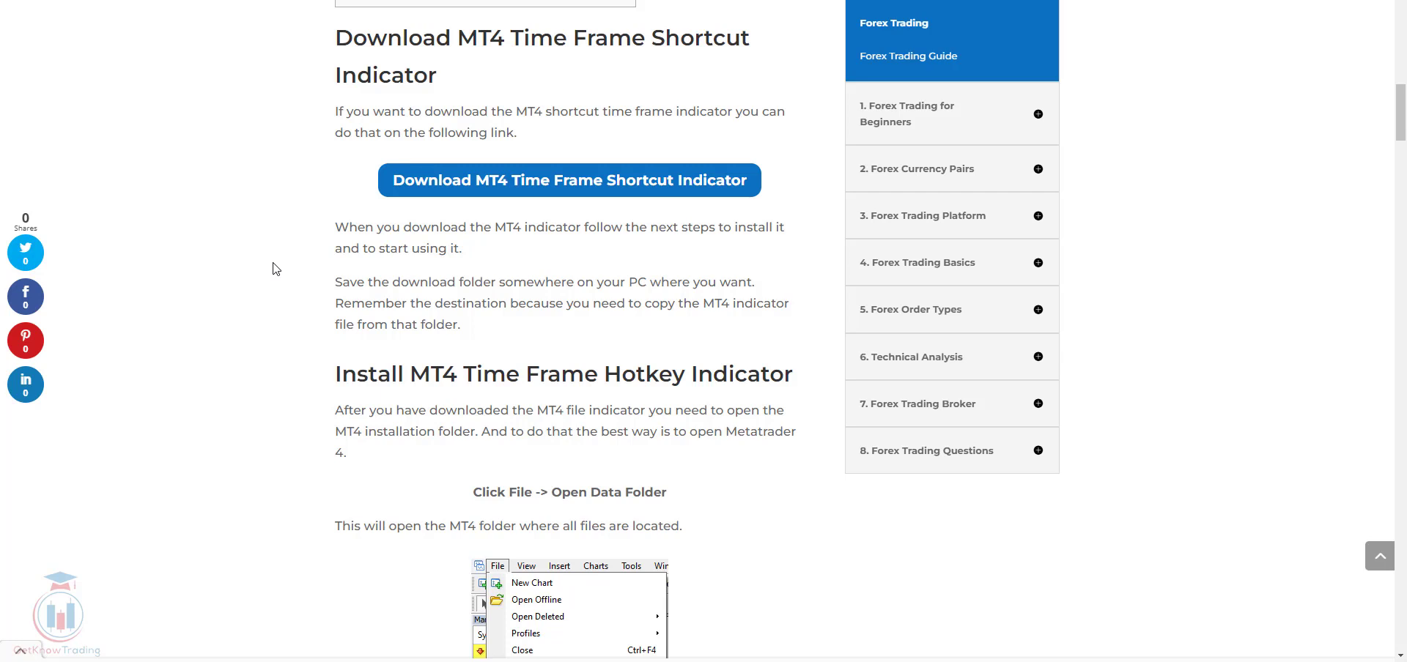
pyautogui.moveTo(280, 274)
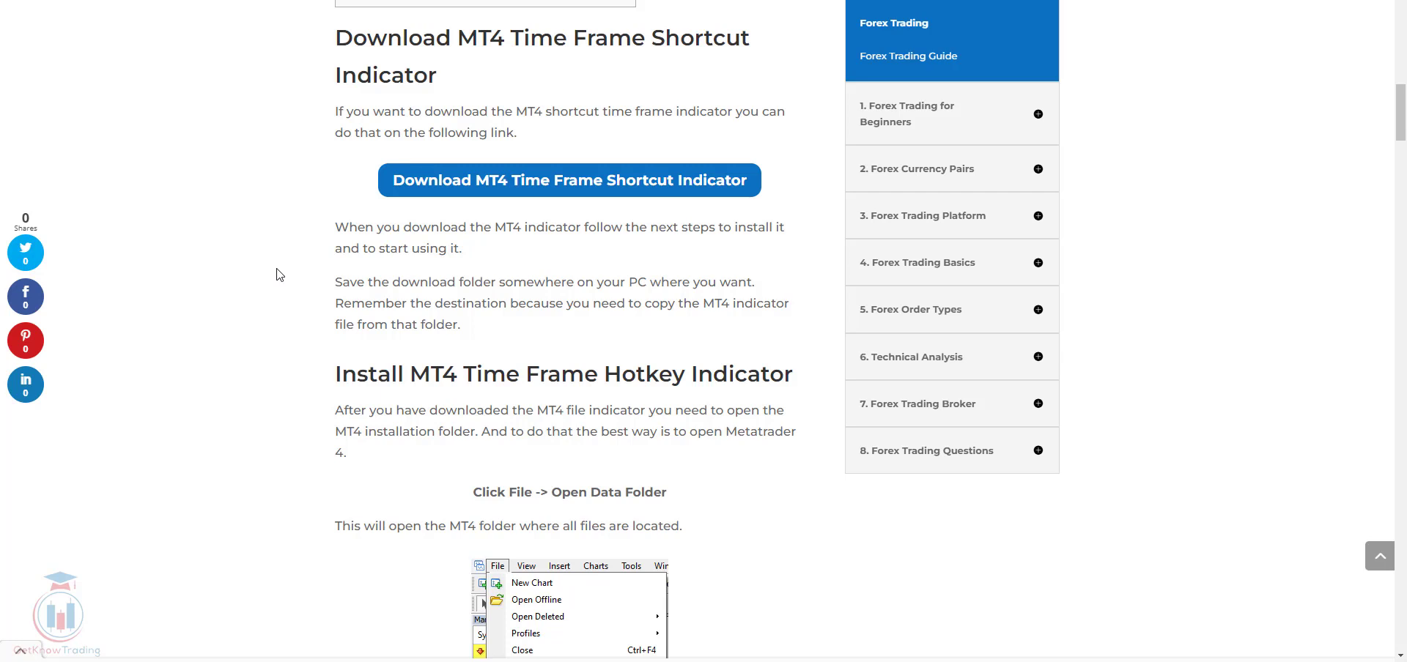
pyautogui.moveTo(270, 273)
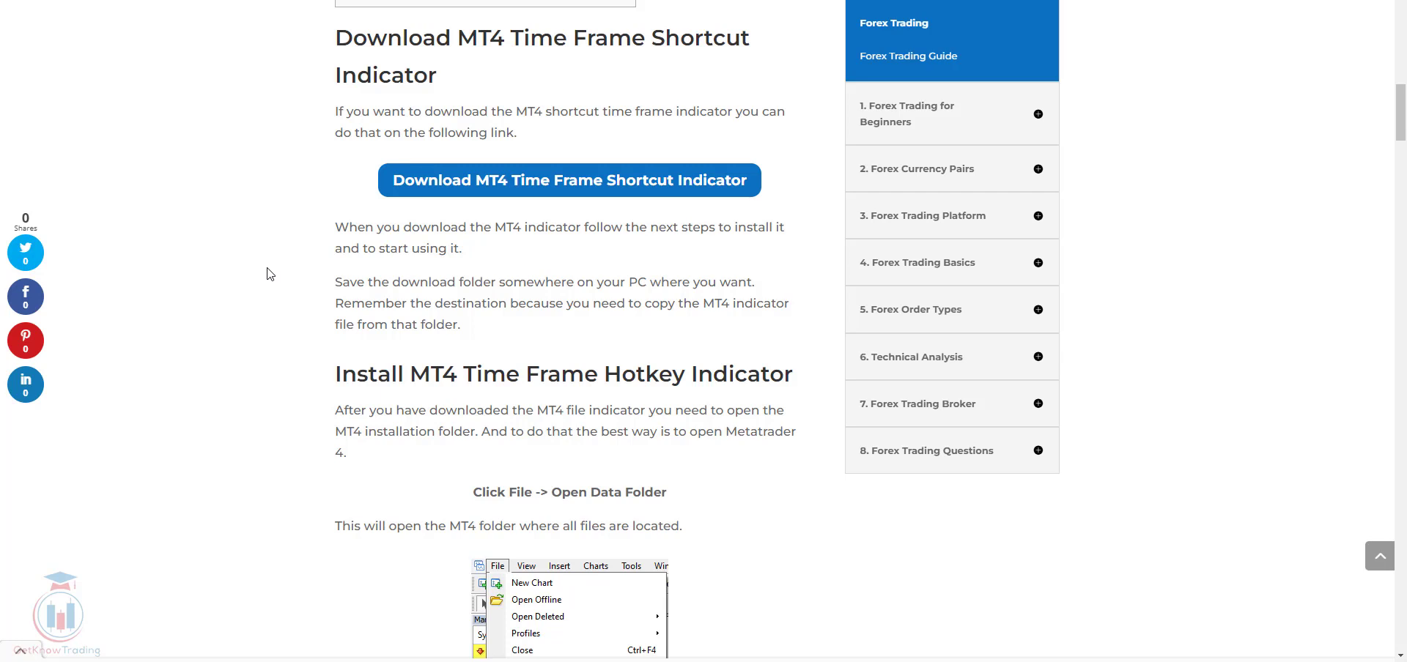
pyautogui.moveTo(613, 192)
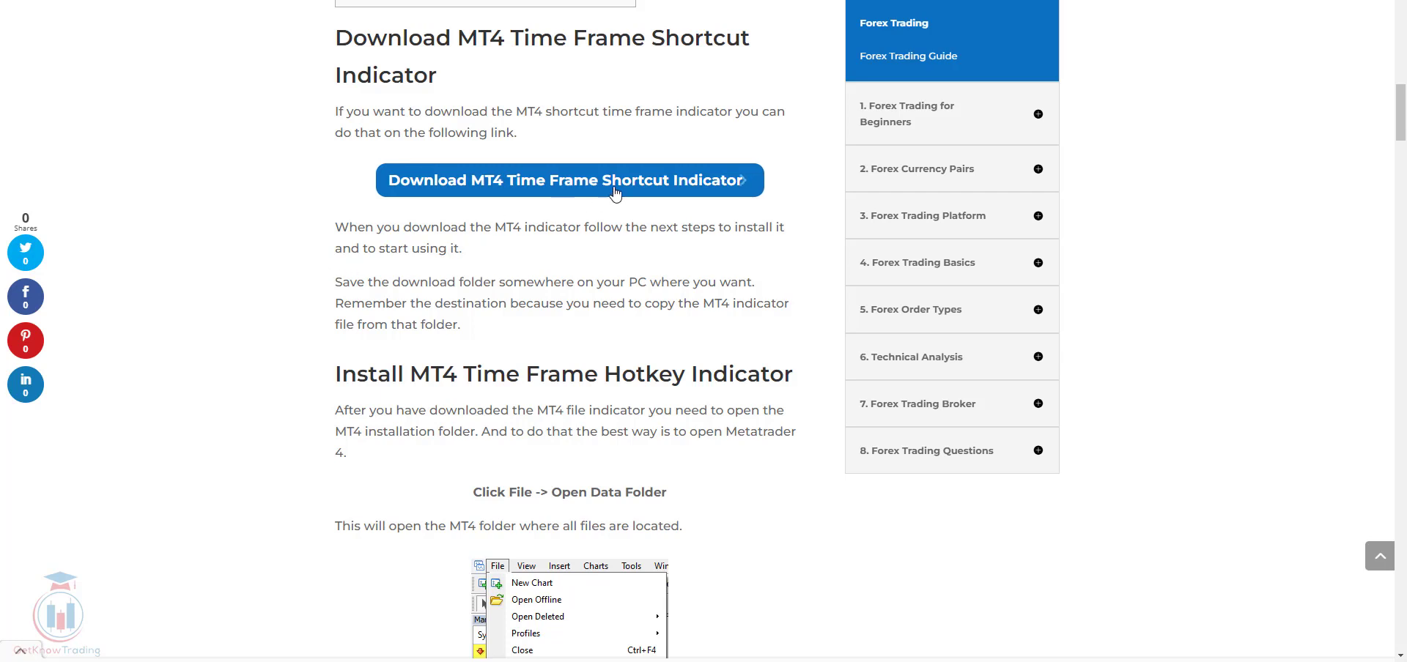
pyautogui.moveTo(554, 189)
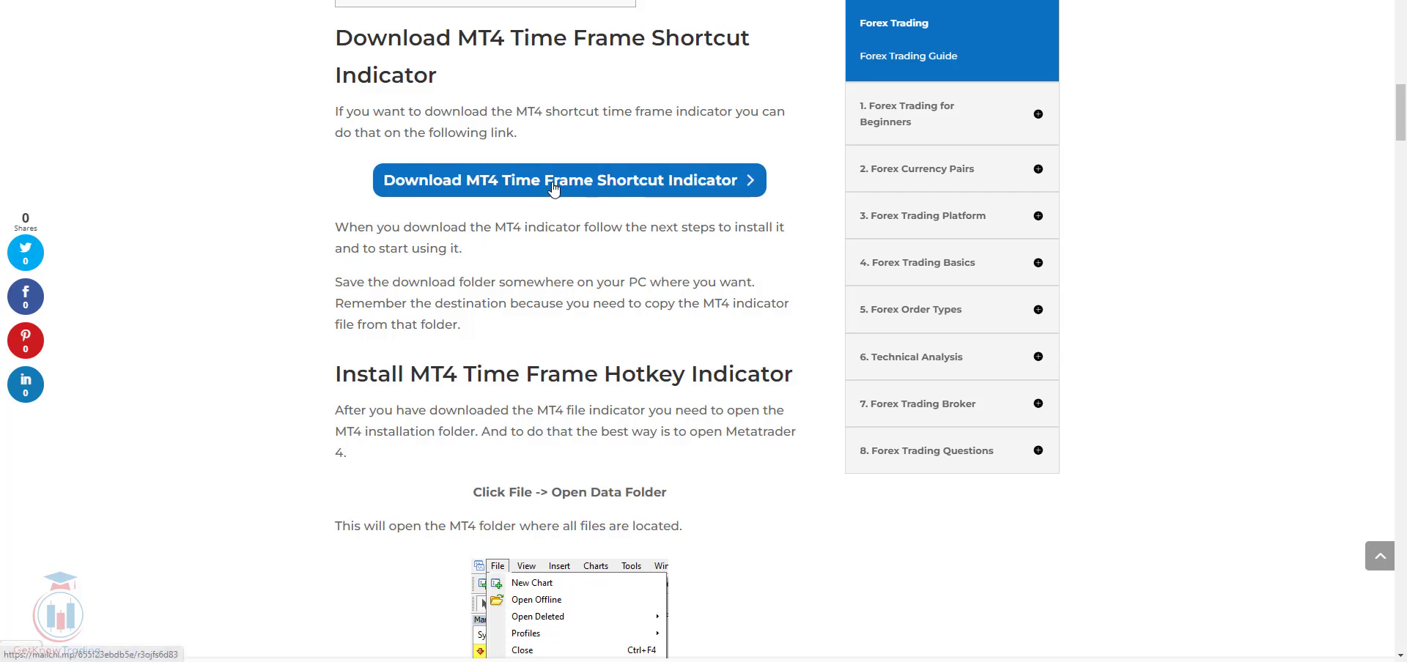
pyautogui.moveTo(234, 305)
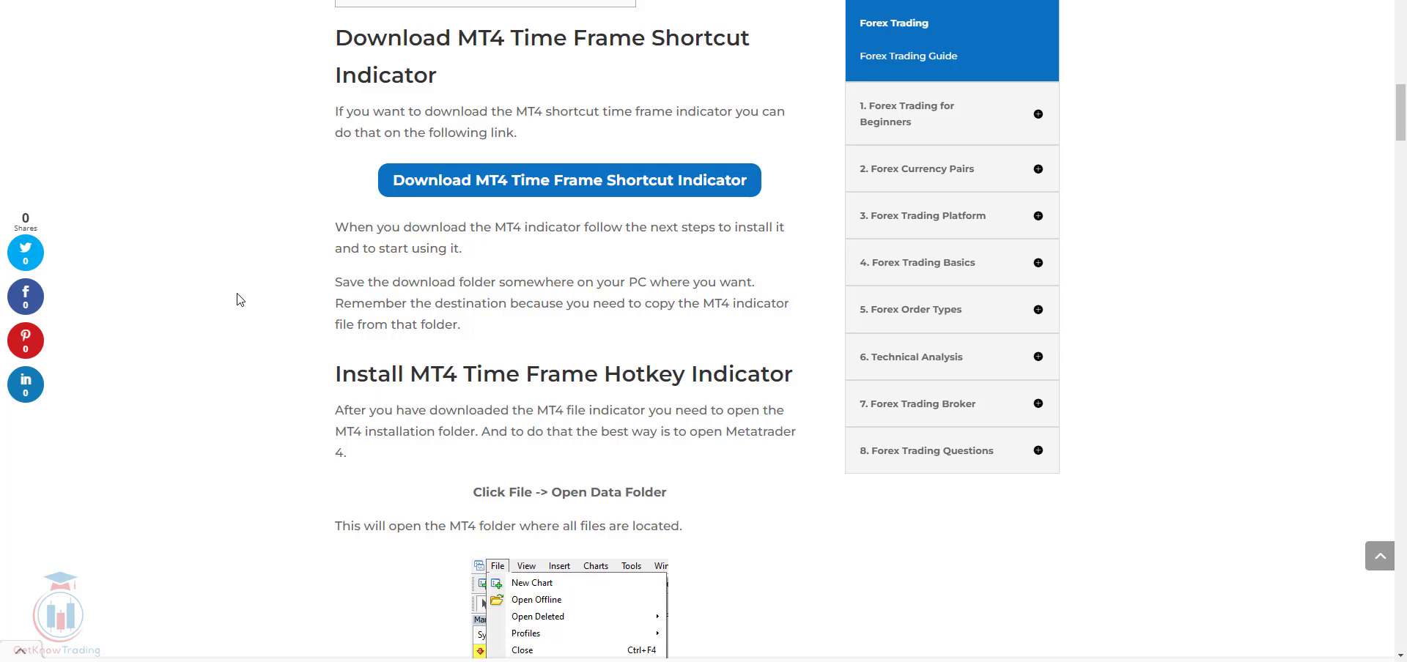
pyautogui.moveTo(247, 290)
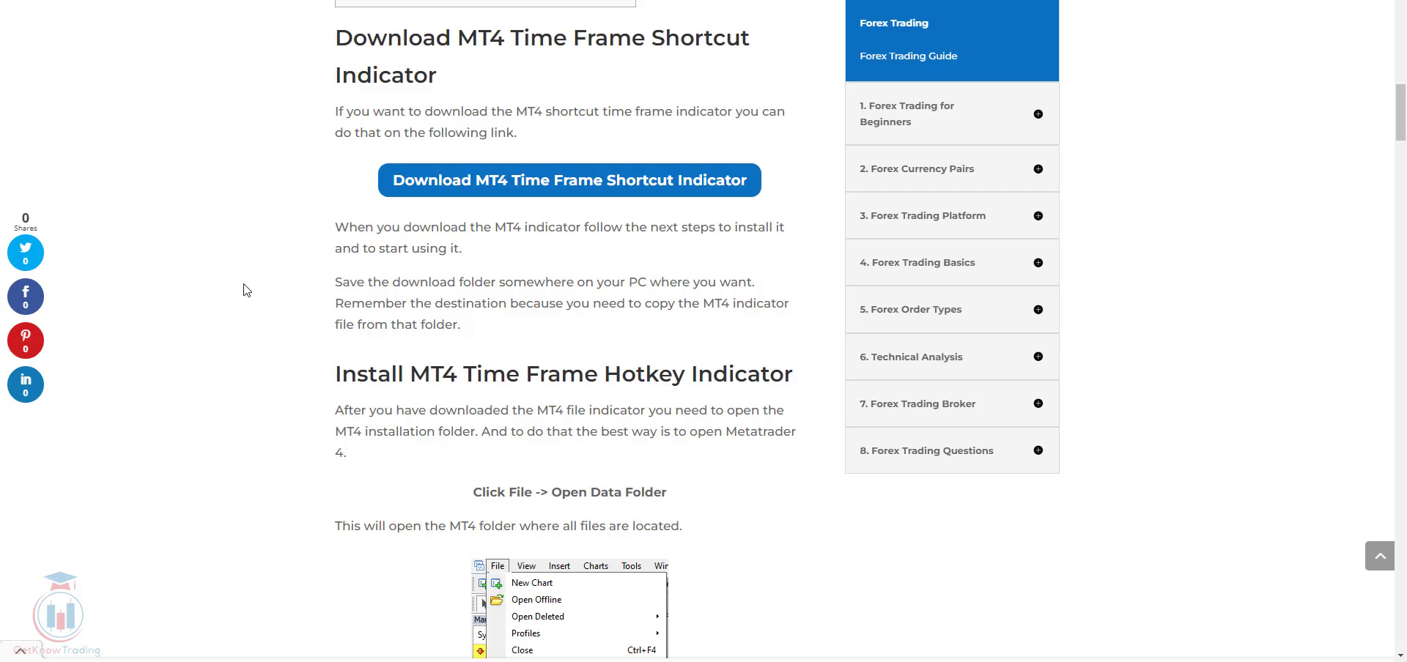
pyautogui.moveTo(743, 495)
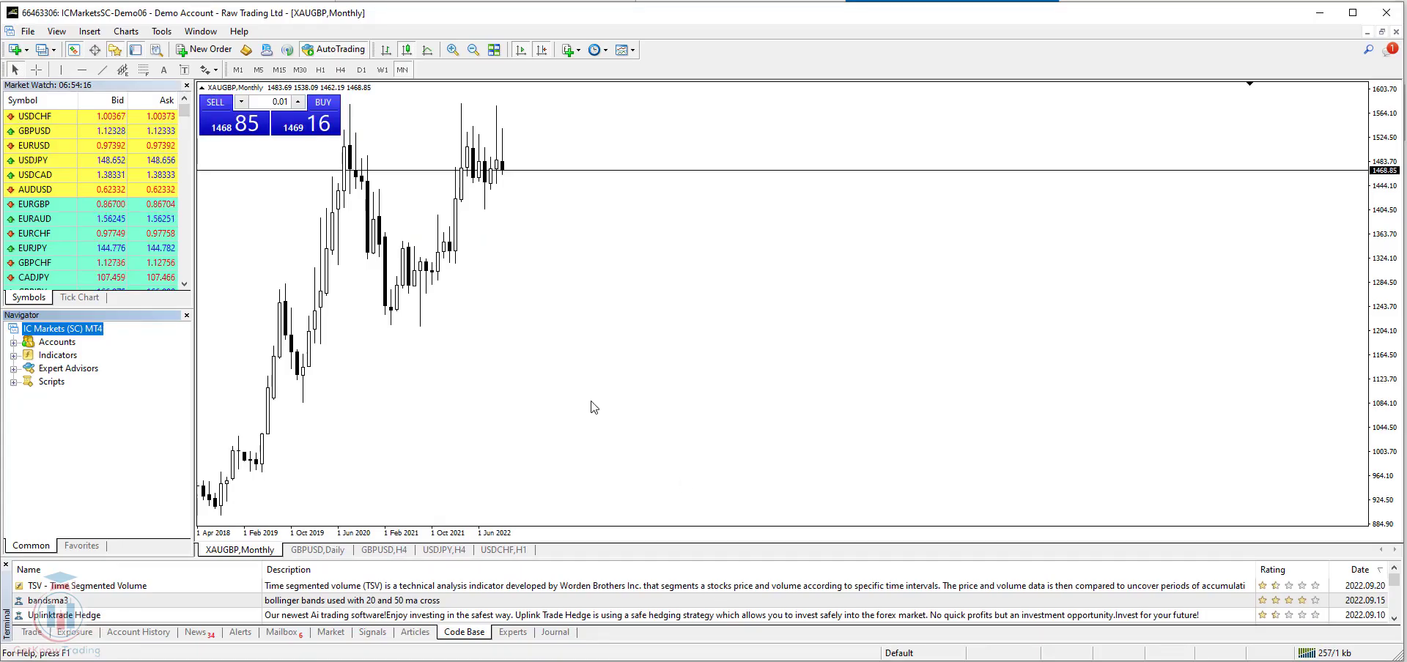
# Bring up the File menu to reach the Open Data Folder command
pyautogui.click(28, 33)
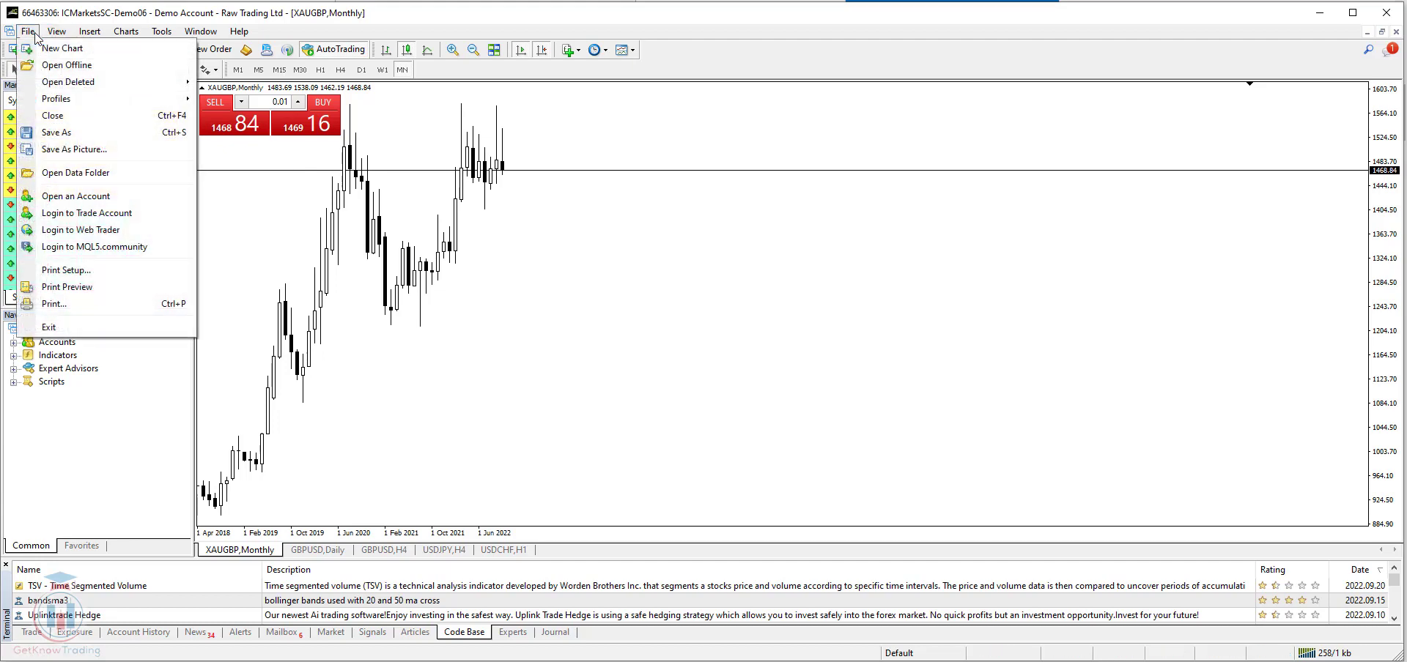
pyautogui.moveTo(76, 173)
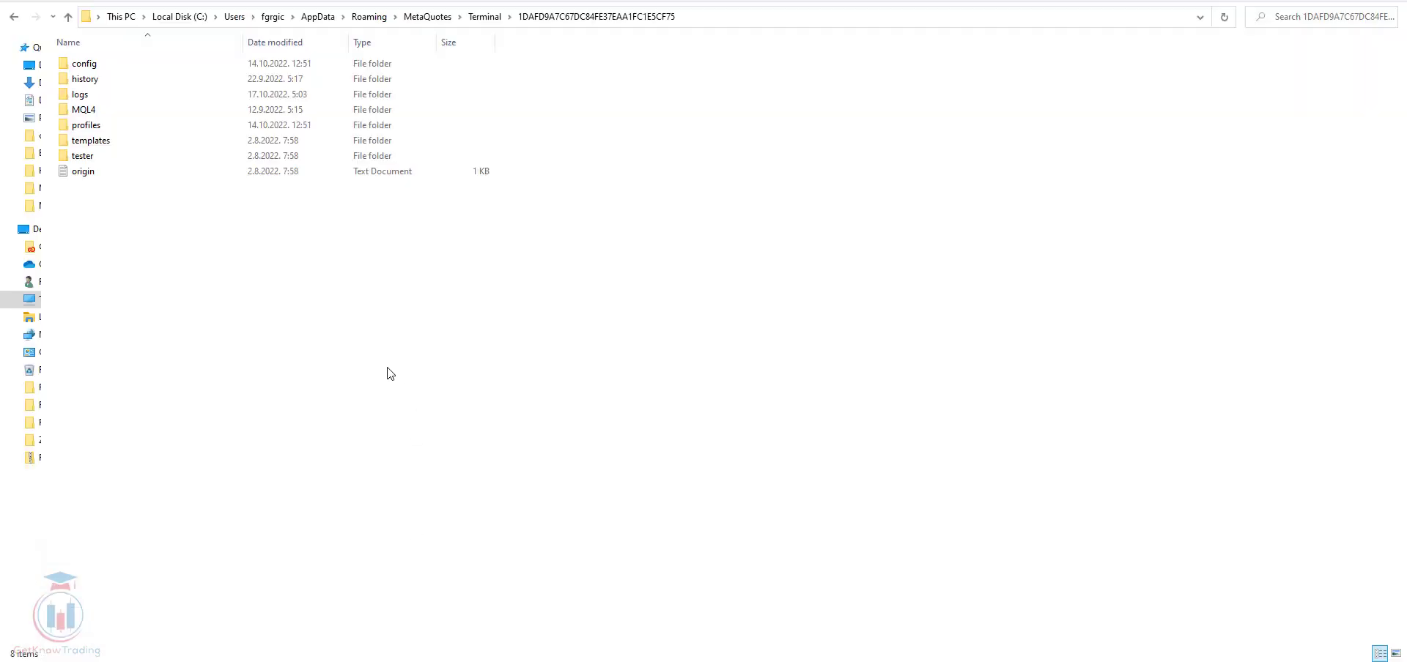
pyautogui.moveTo(373, 335)
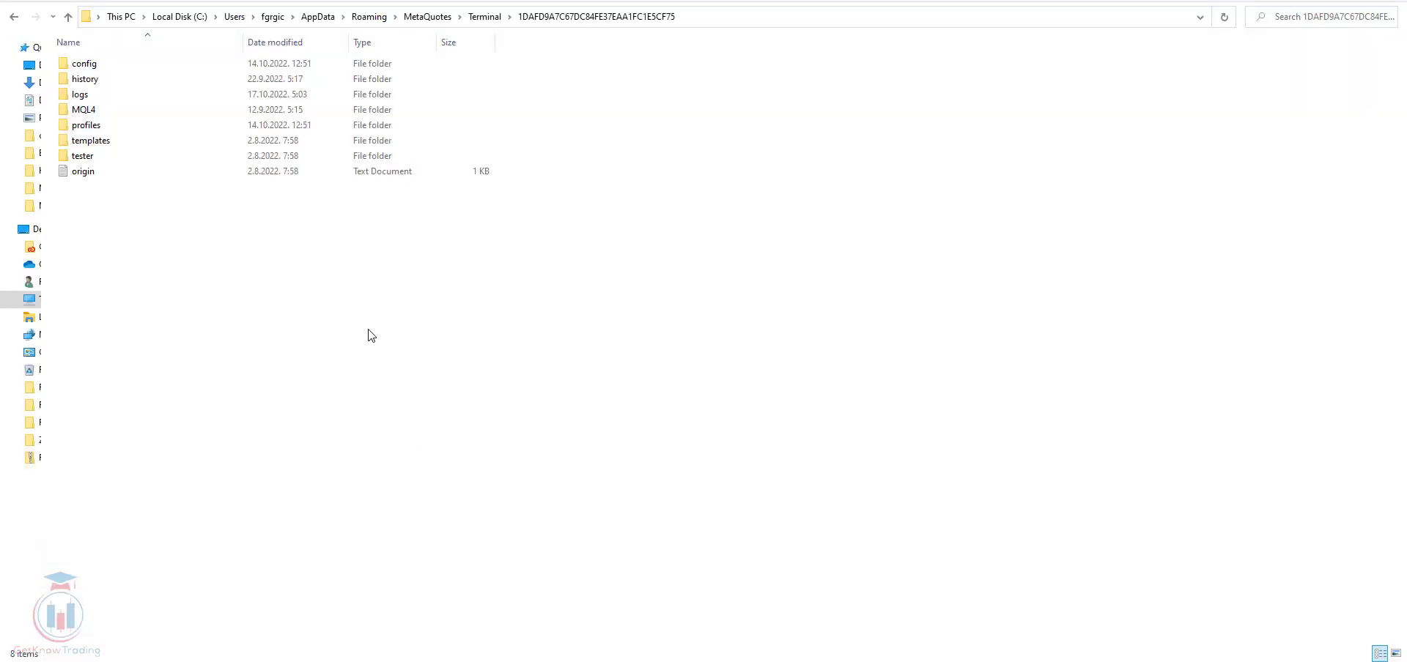
# Navigate into MQL4 > Indicators in the terminal data folder and locate the hotkey .ex4 file
pyautogui.click(82, 63)
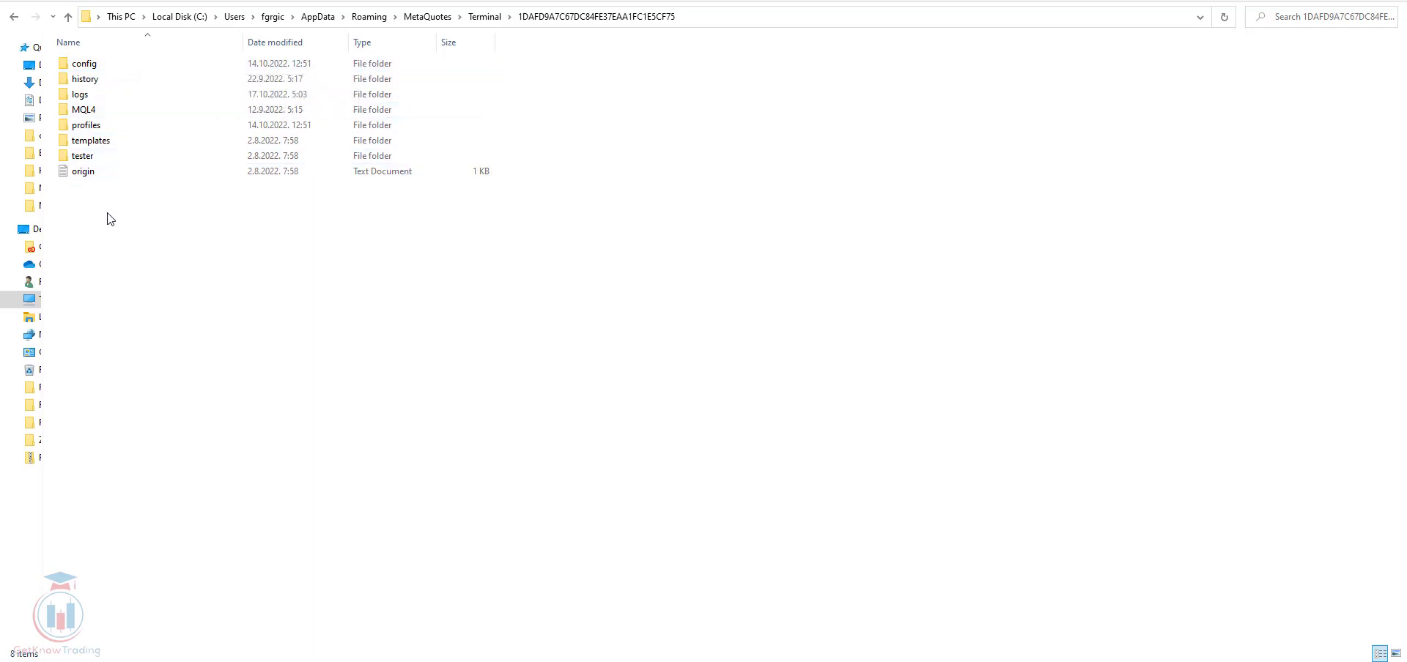
pyautogui.click(82, 172)
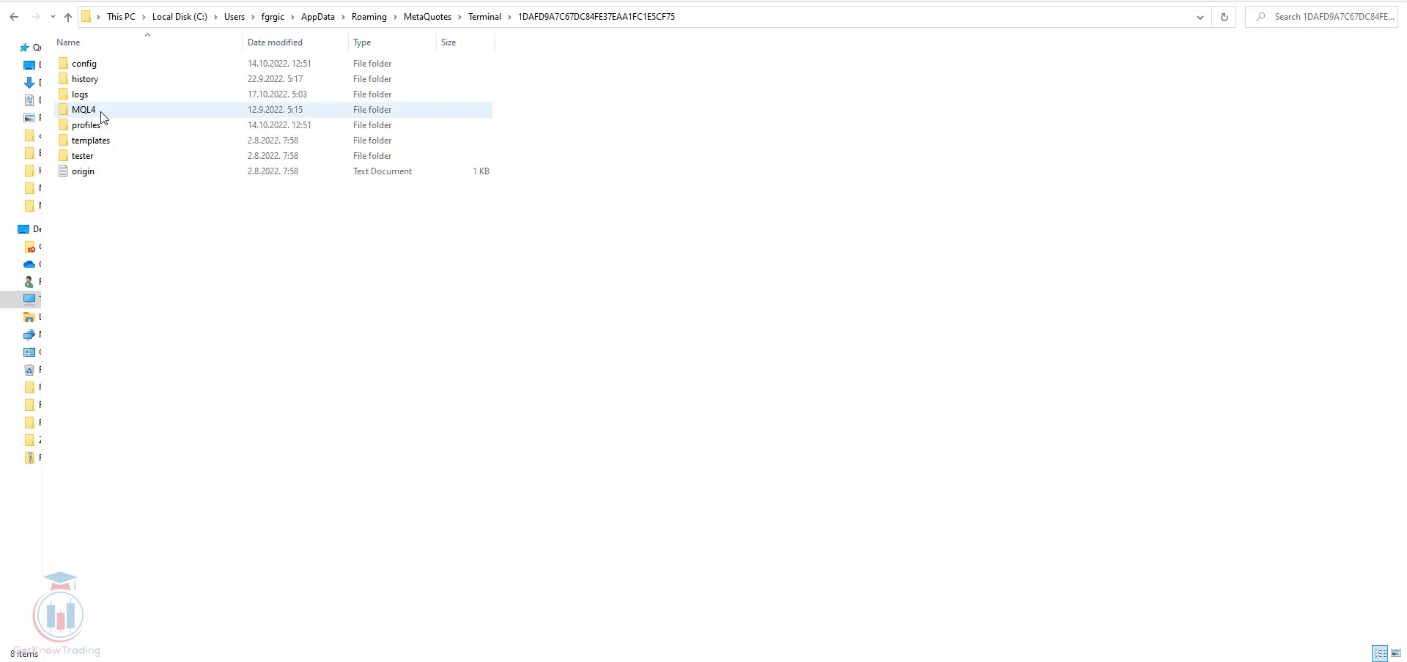
pyautogui.doubleClick(80, 111)
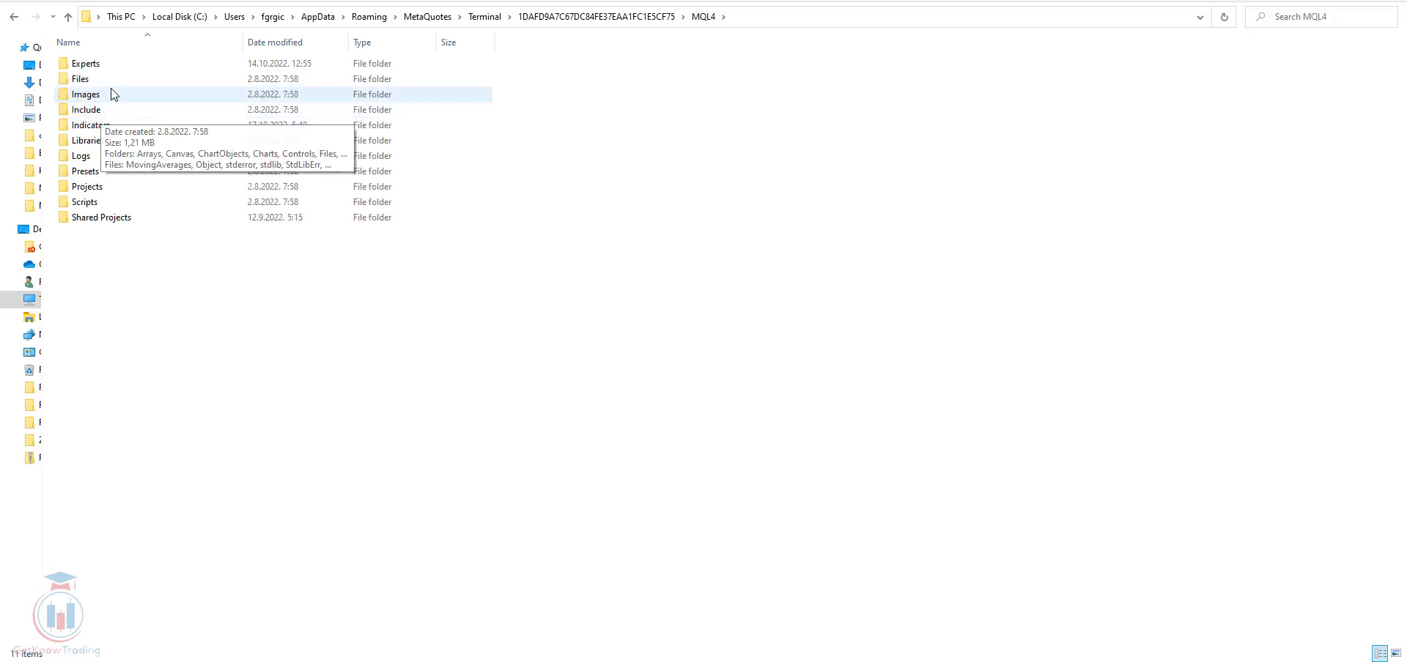
pyautogui.click(90, 124)
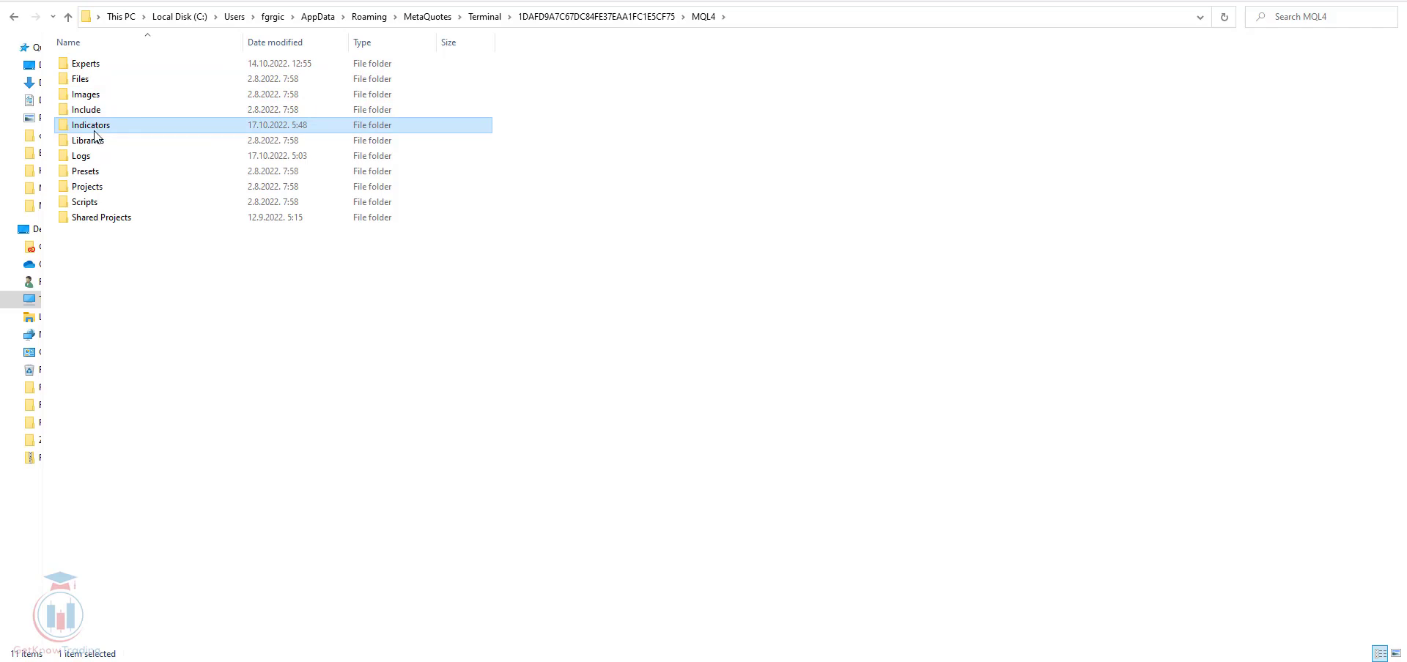
pyautogui.moveTo(102, 130)
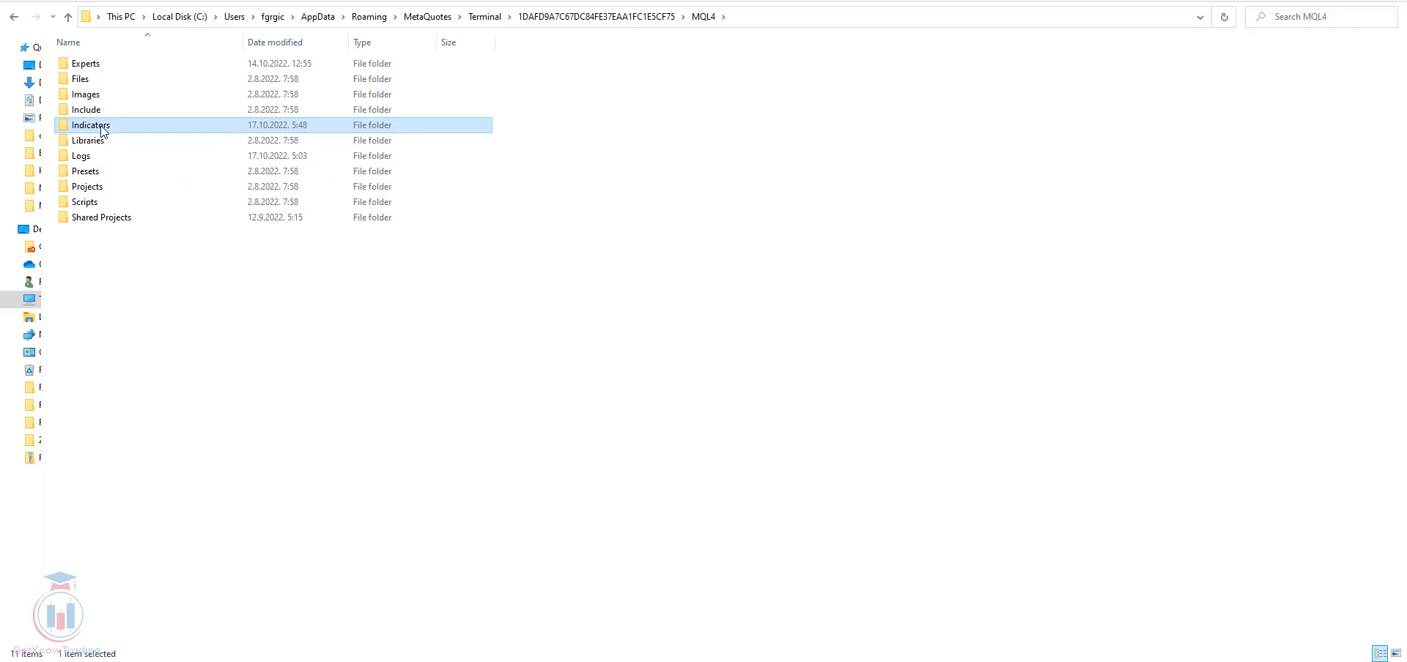
pyautogui.doubleClick(90, 124)
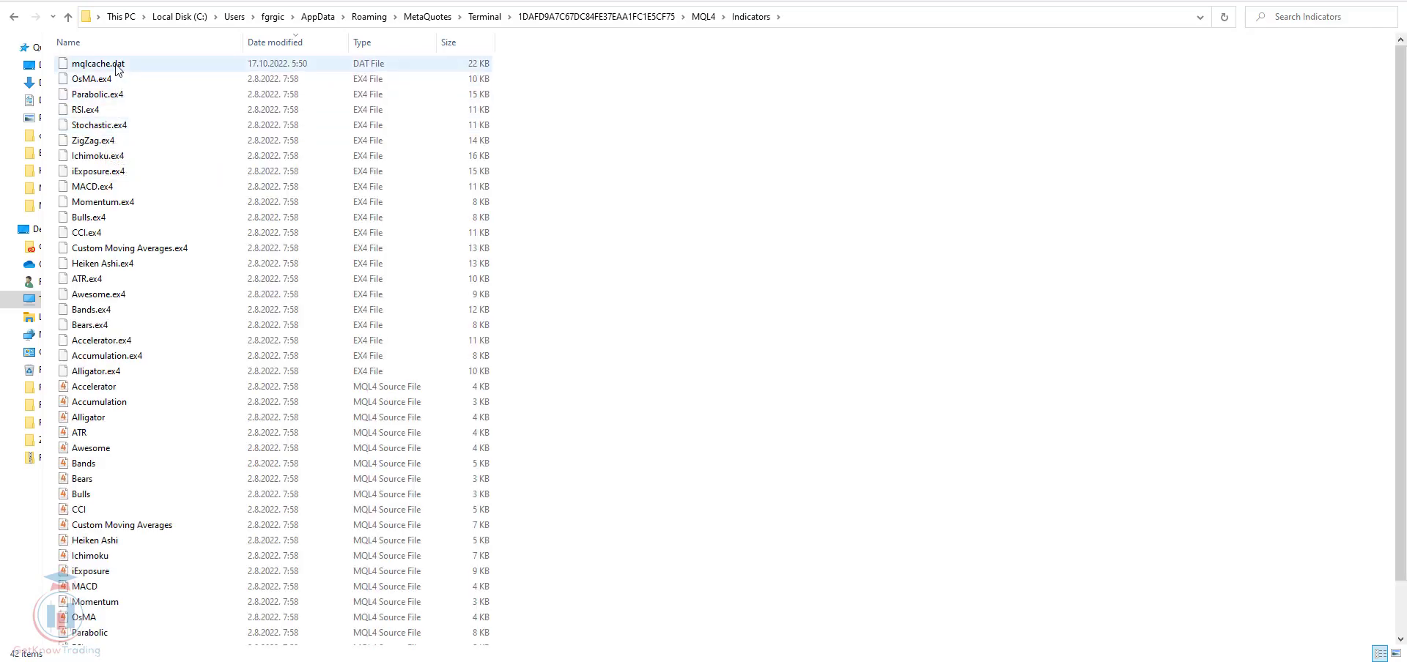
pyautogui.moveTo(121, 68)
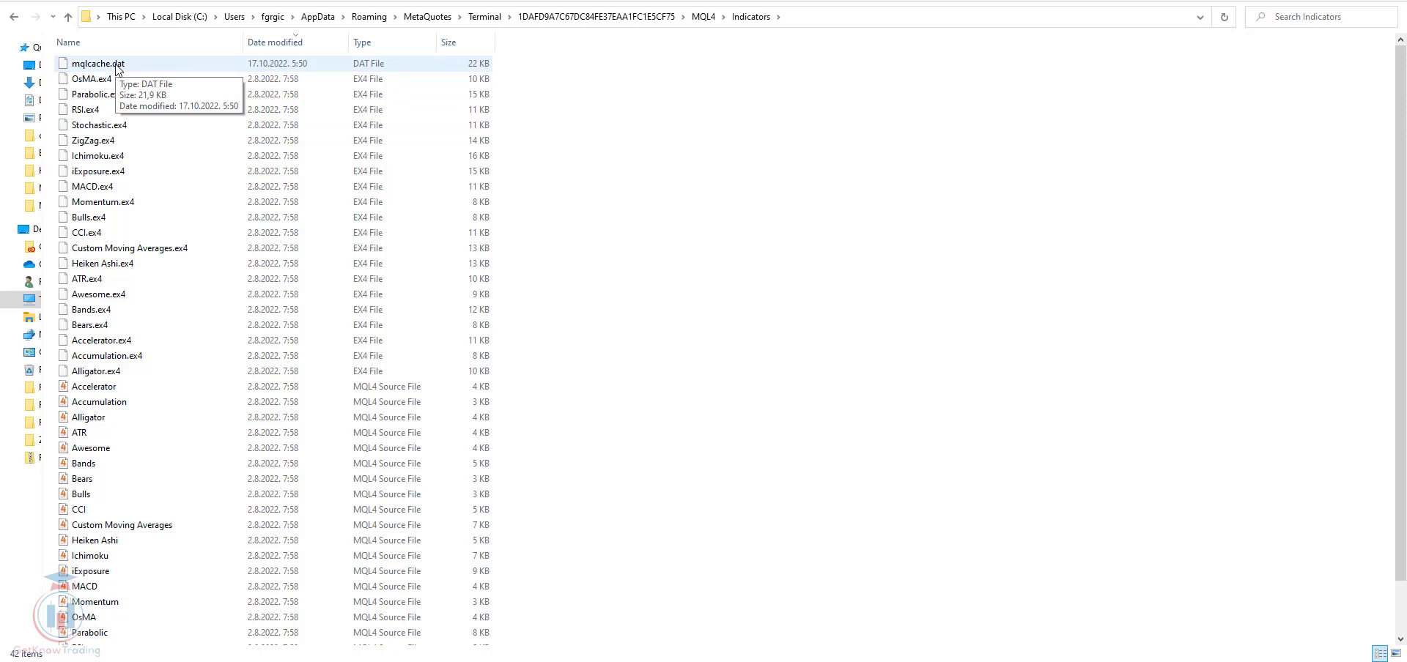
pyautogui.moveTo(662, 252)
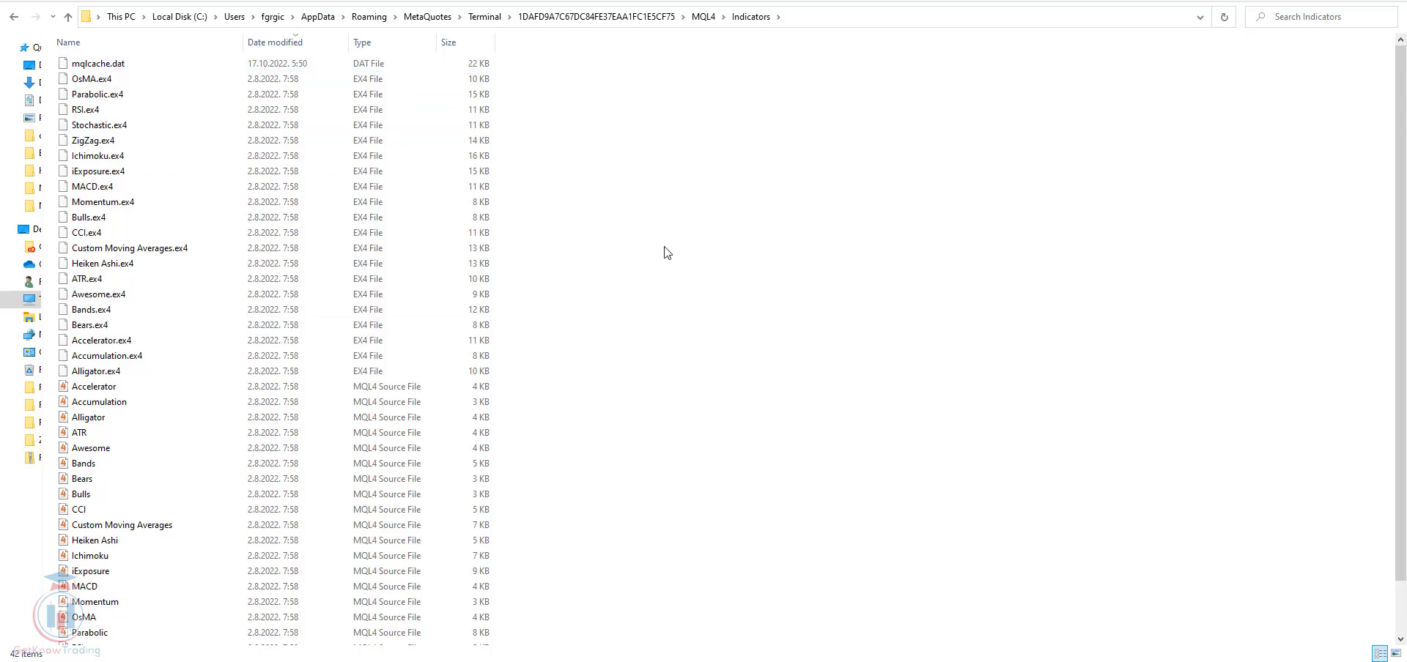
pyautogui.scroll(-3)
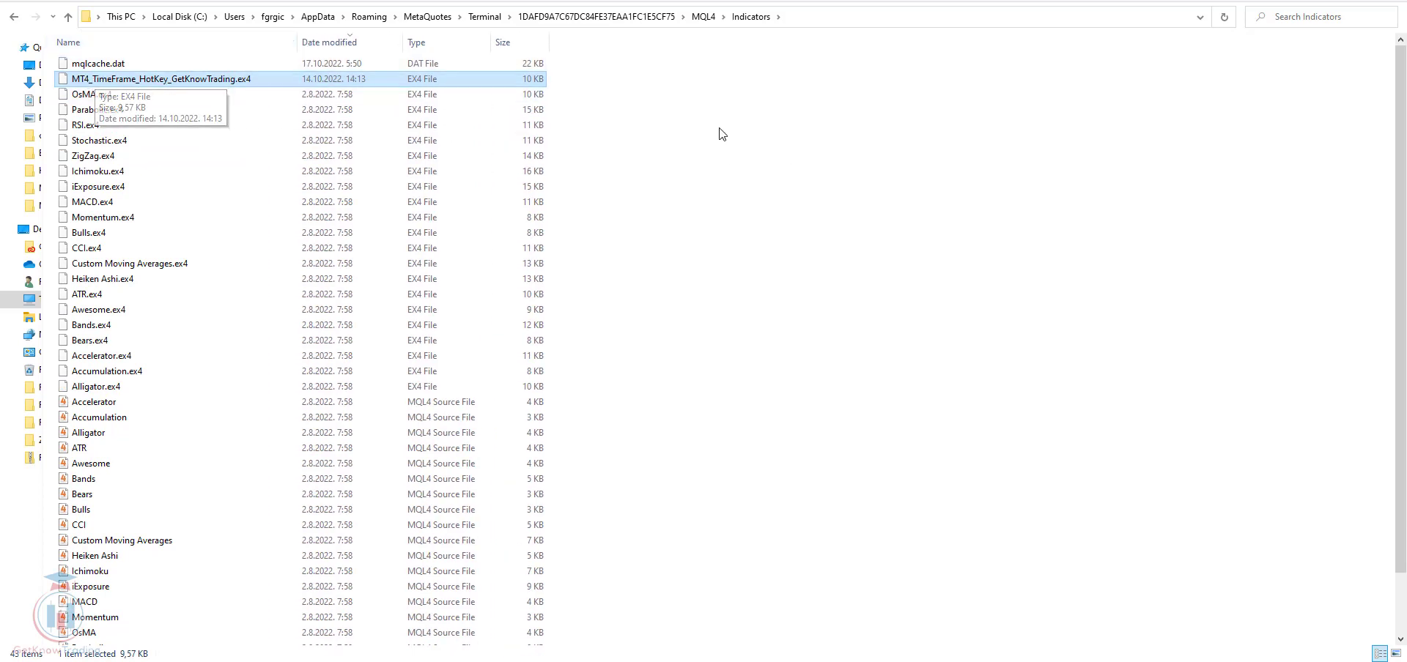
pyautogui.moveTo(237, 85)
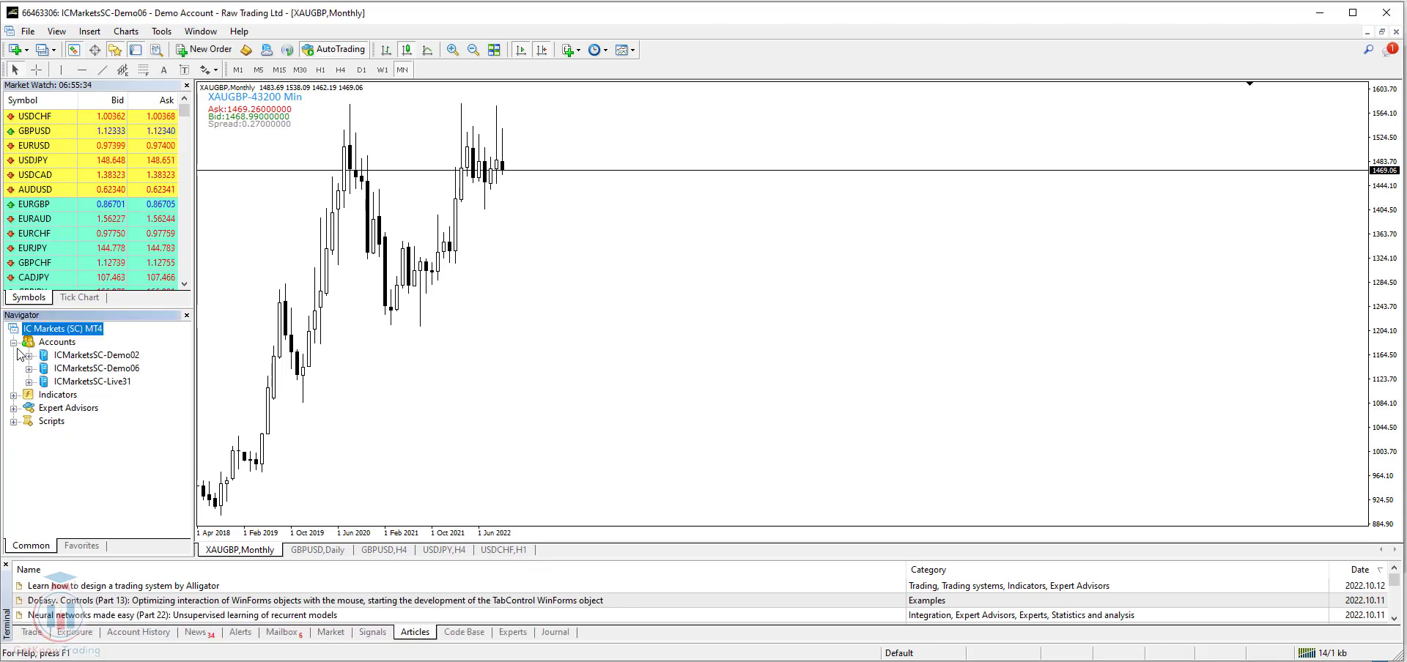
# Collapse Accounts, expand Indicators in the Navigator and select MT4_TimeFrame_HotKey_GetKnowTrading
pyautogui.click(14, 342)
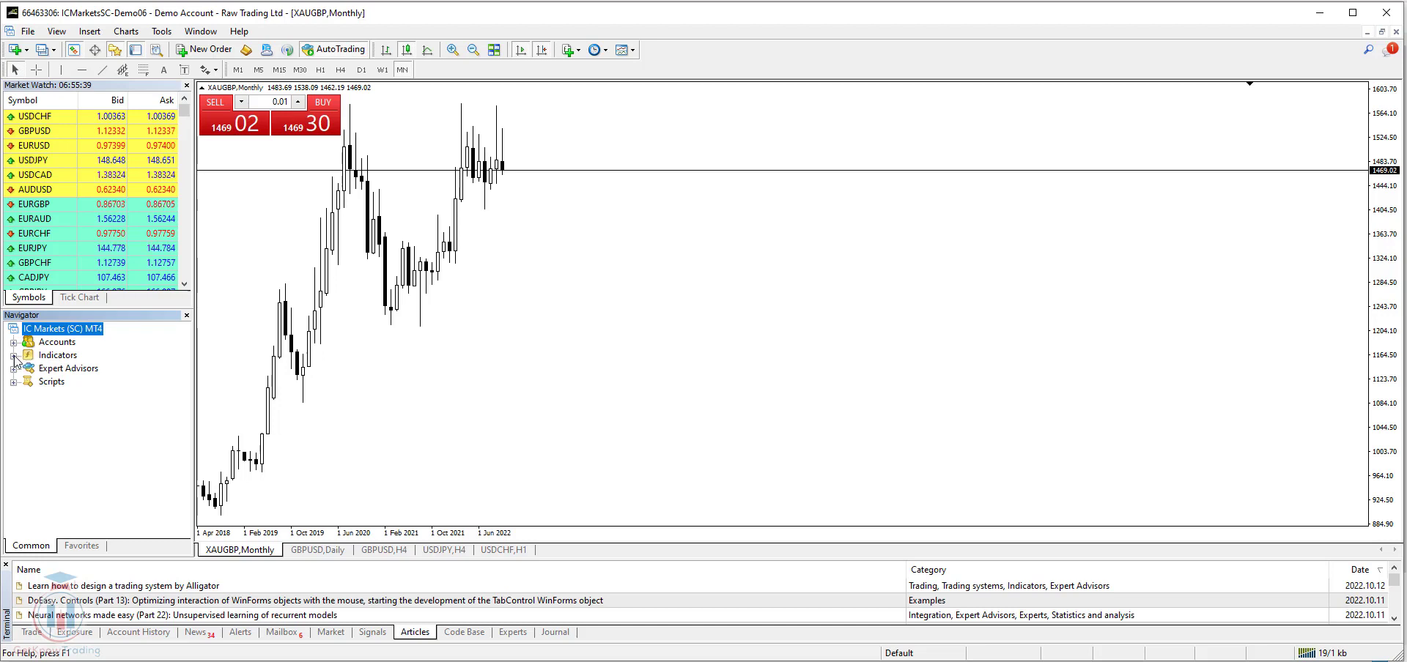
pyautogui.click(12, 355)
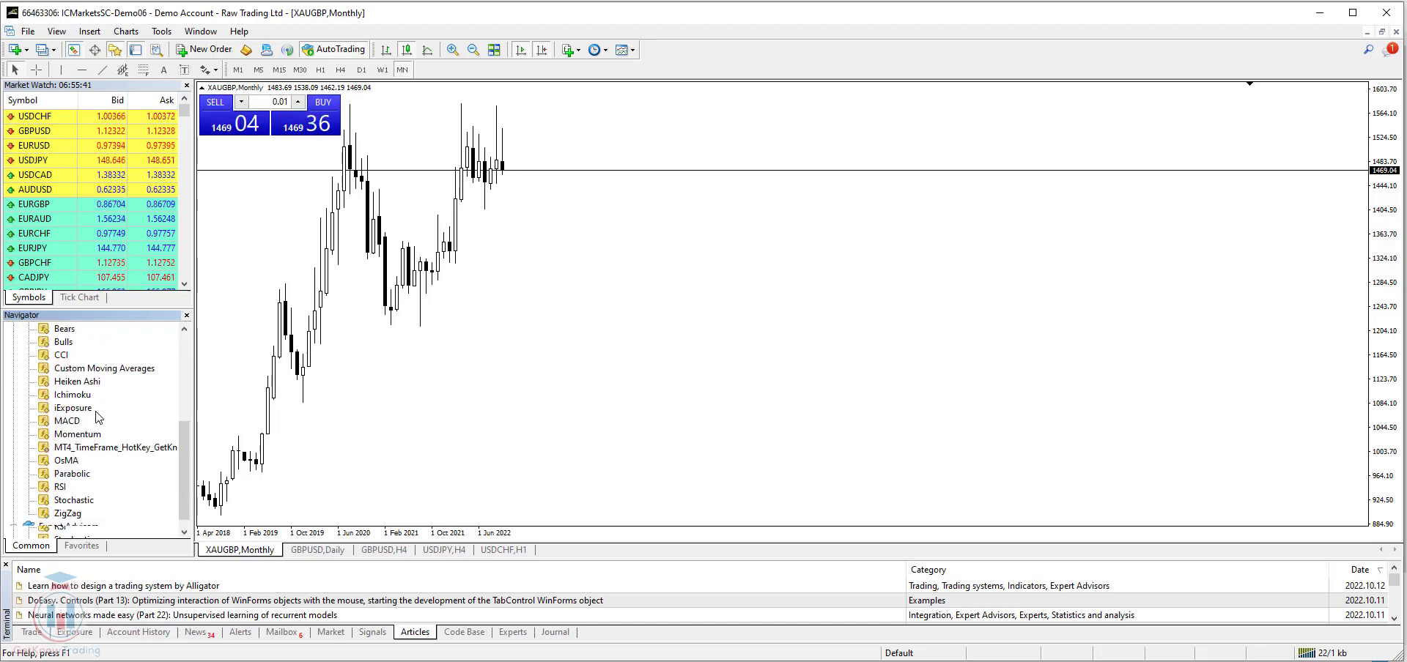
pyautogui.click(110, 447)
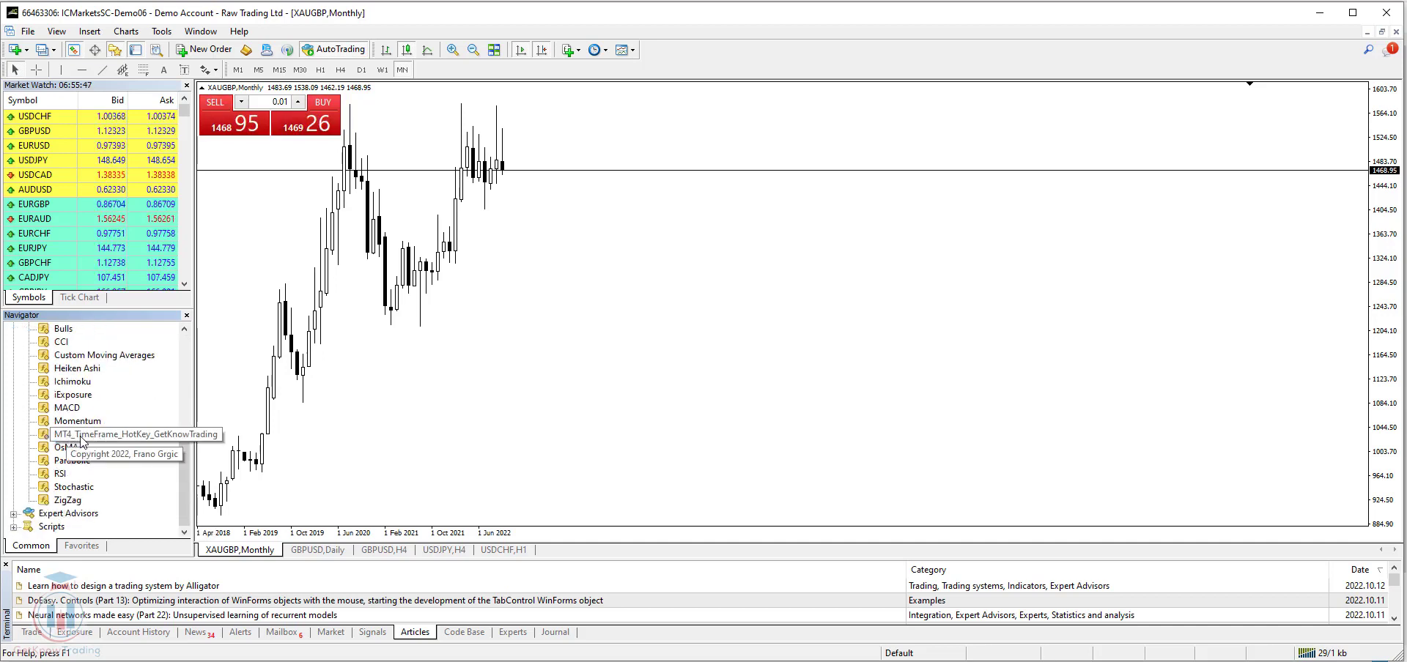
pyautogui.click(88, 435)
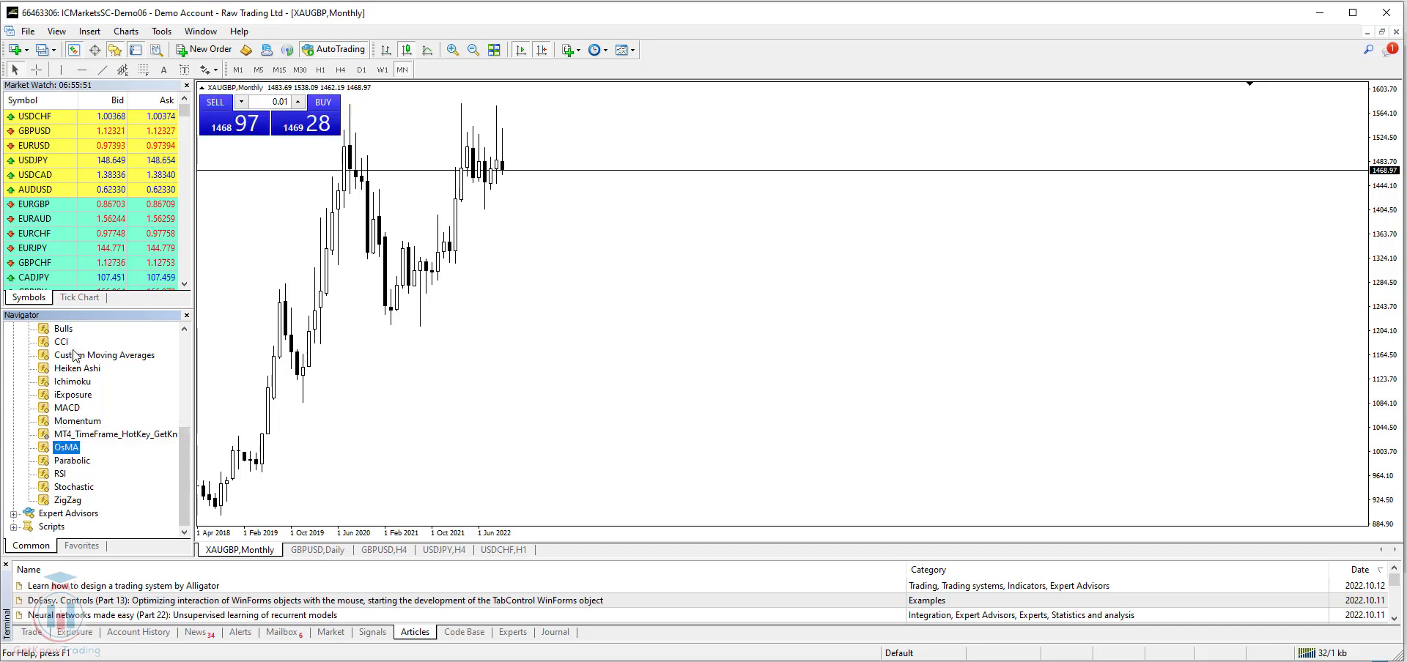
pyautogui.moveTo(73, 356)
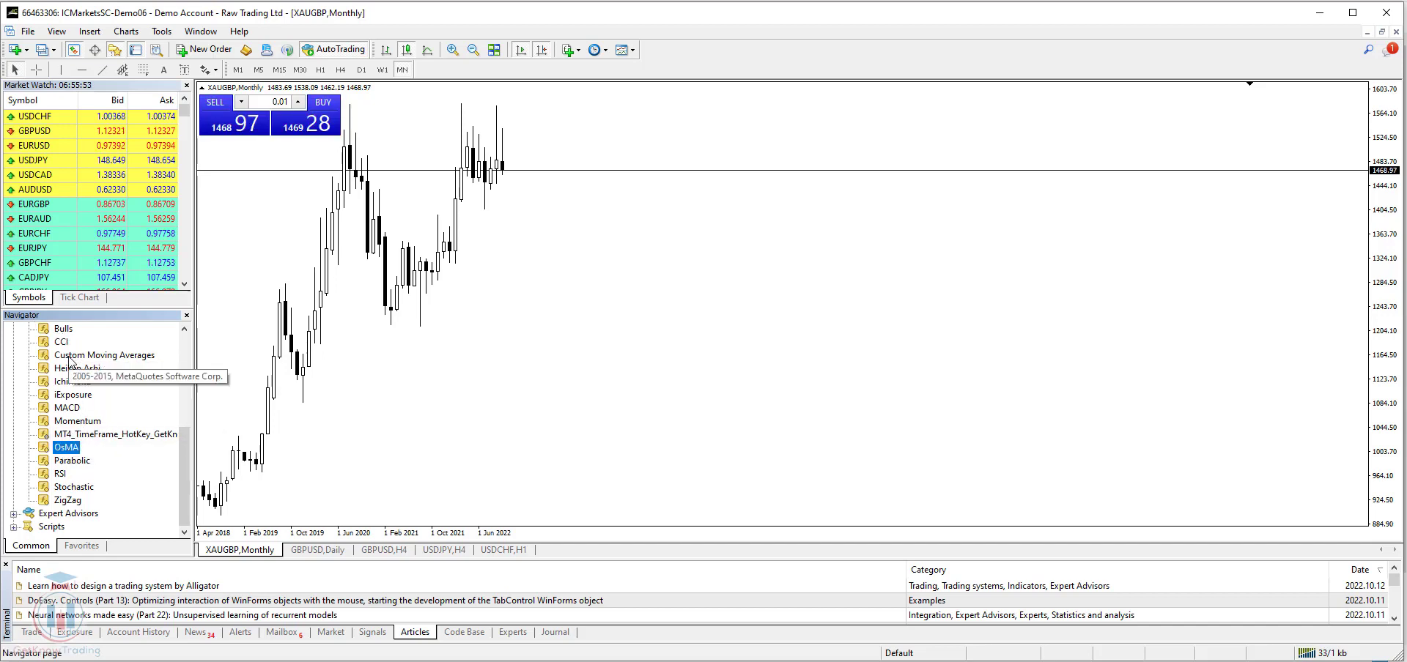
pyautogui.moveTo(59, 370)
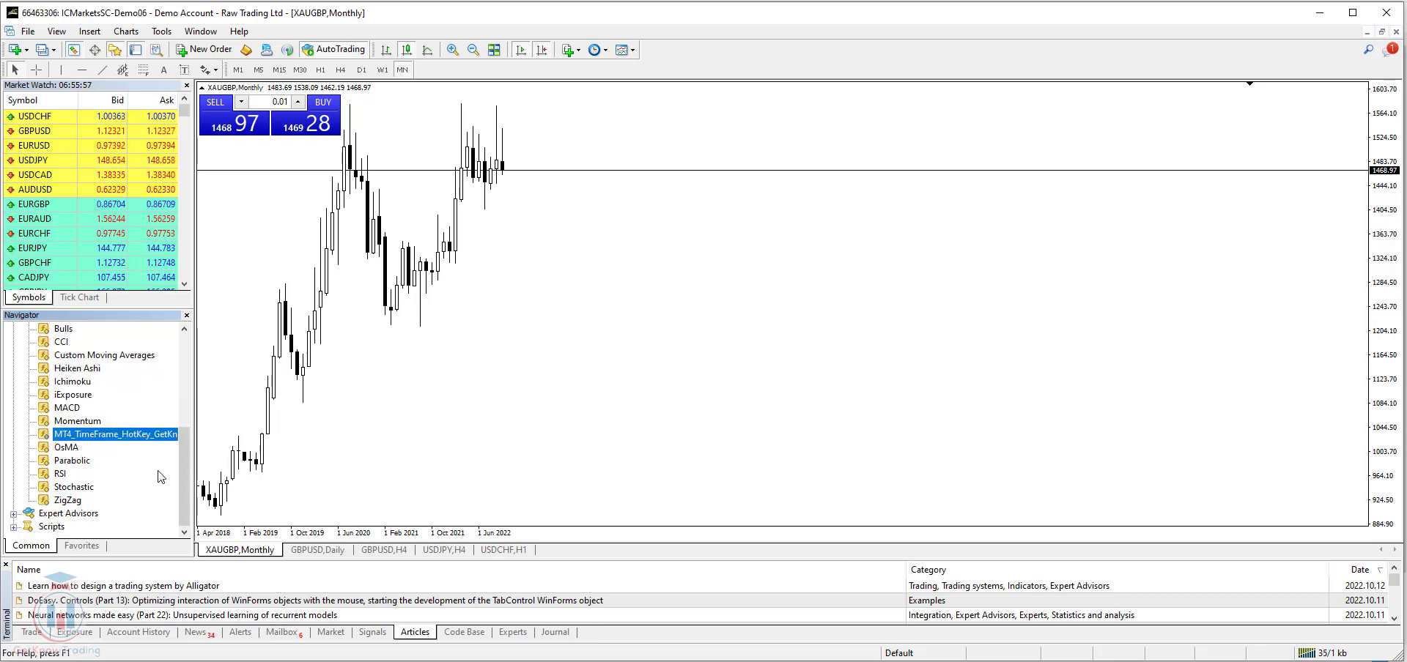
pyautogui.moveTo(113, 441)
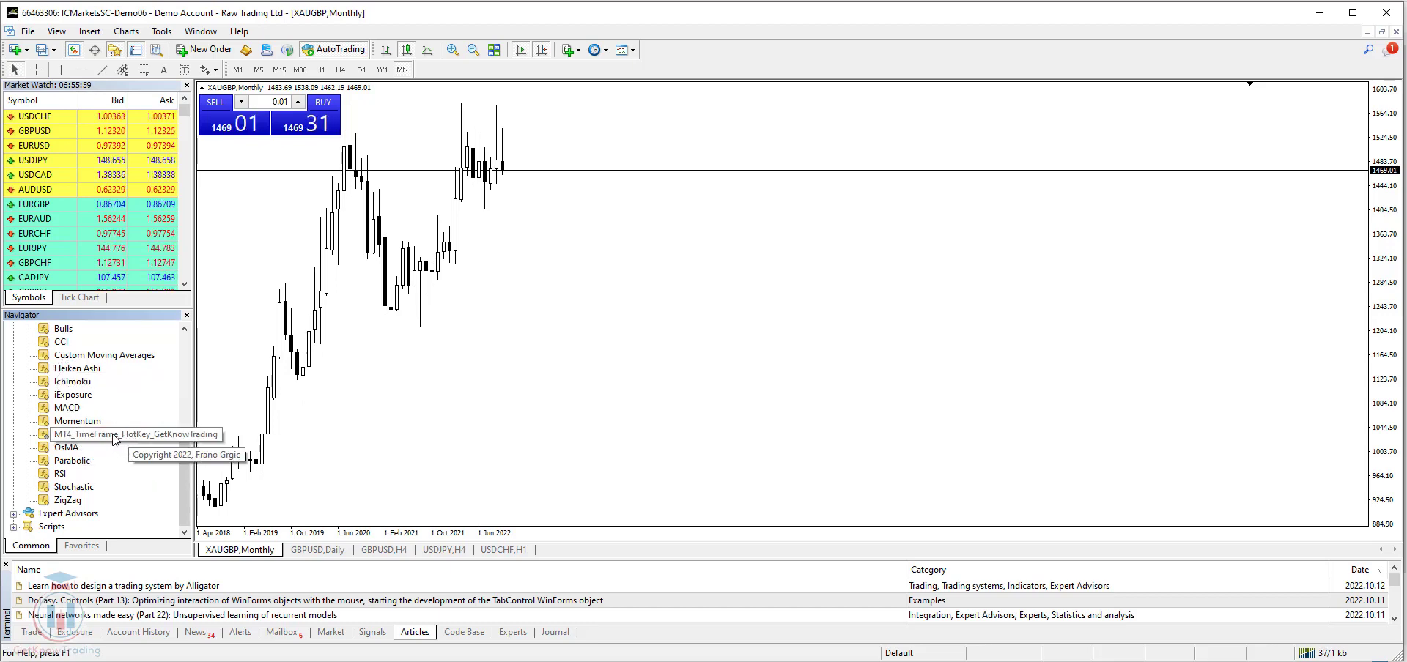
pyautogui.click(112, 435)
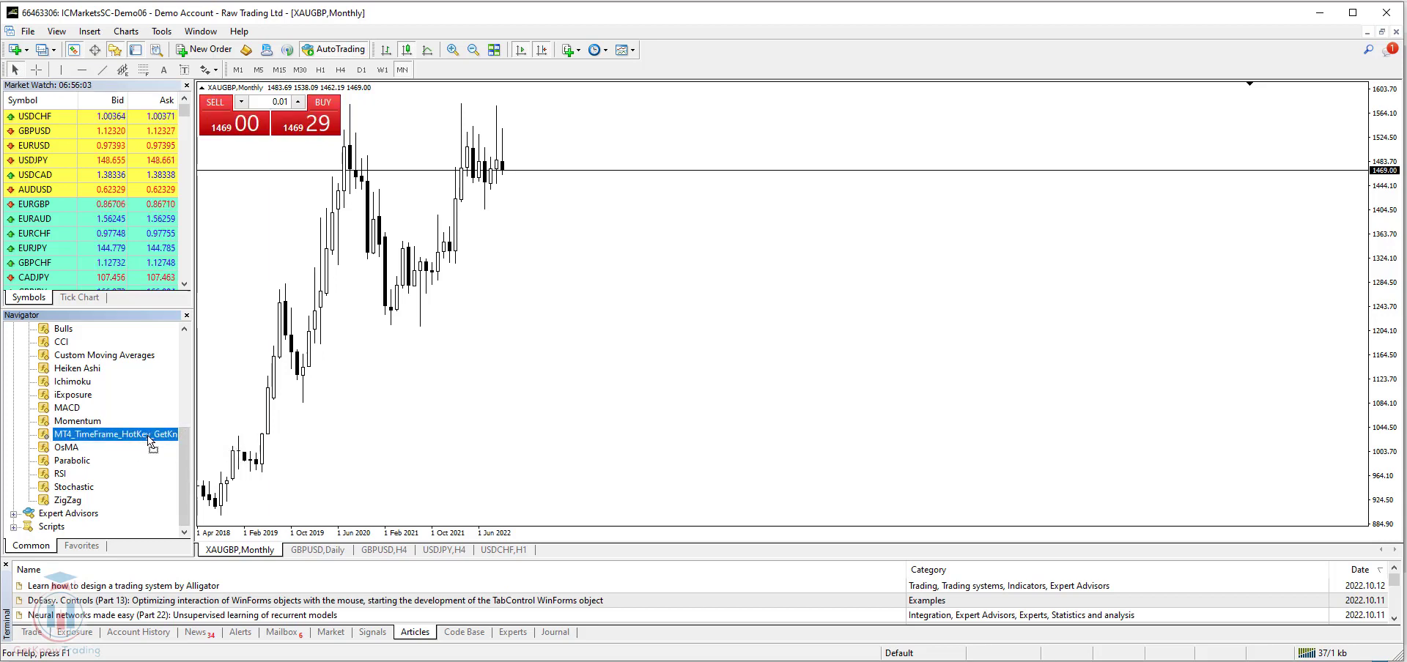
pyautogui.moveTo(392, 395)
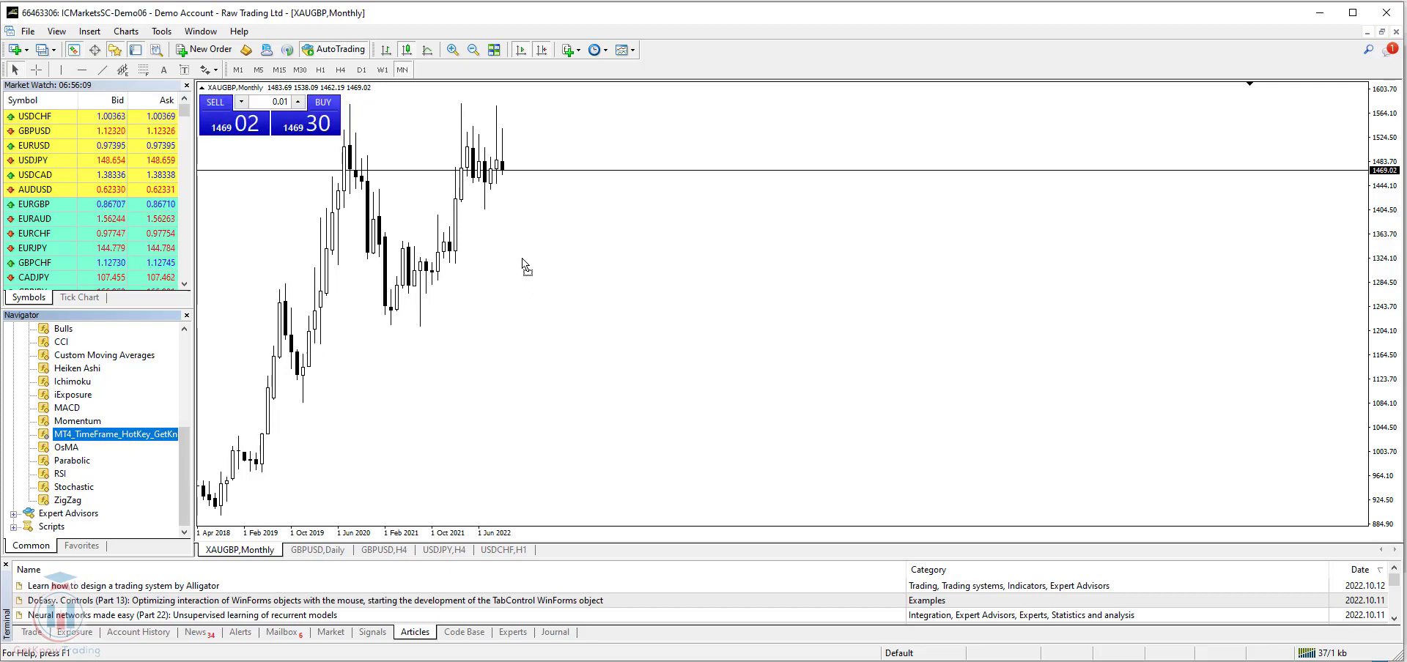
# Attach the hotkey indicator to the XAUGBP monthly chart with default settings and focus the chart
pyautogui.doubleClick(102, 433)
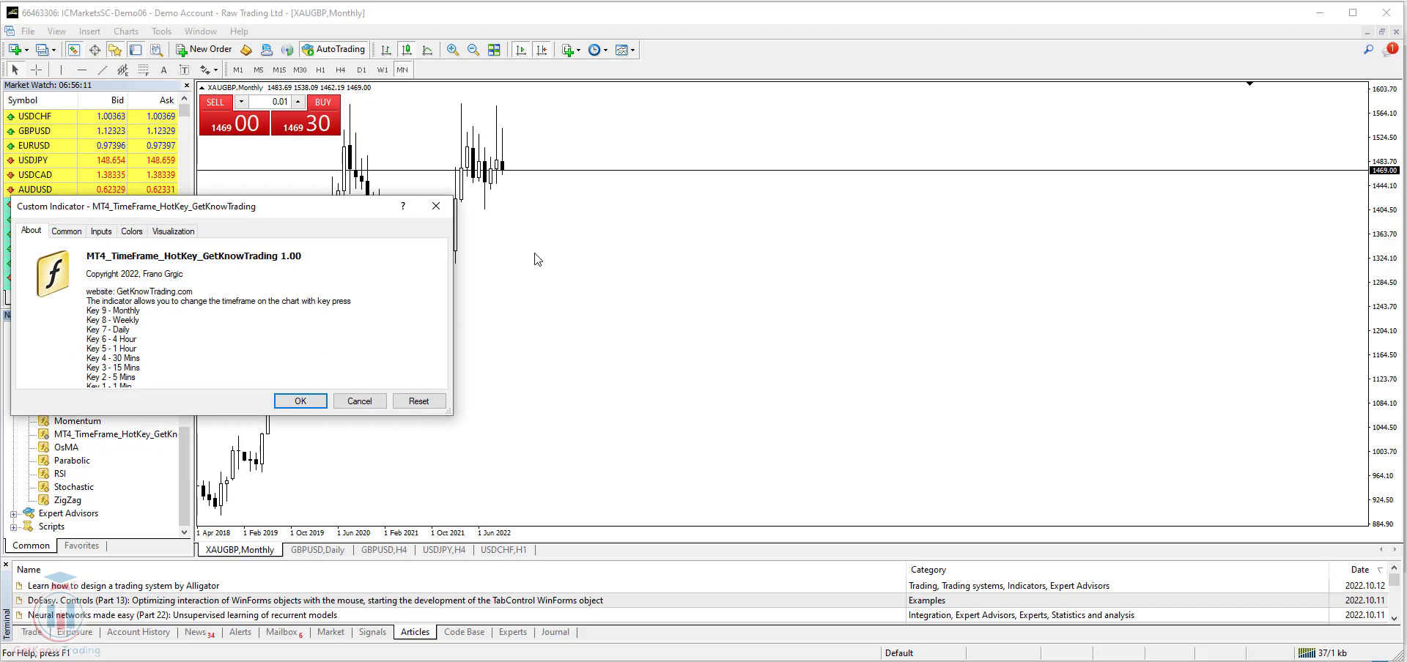
pyautogui.moveTo(29, 227)
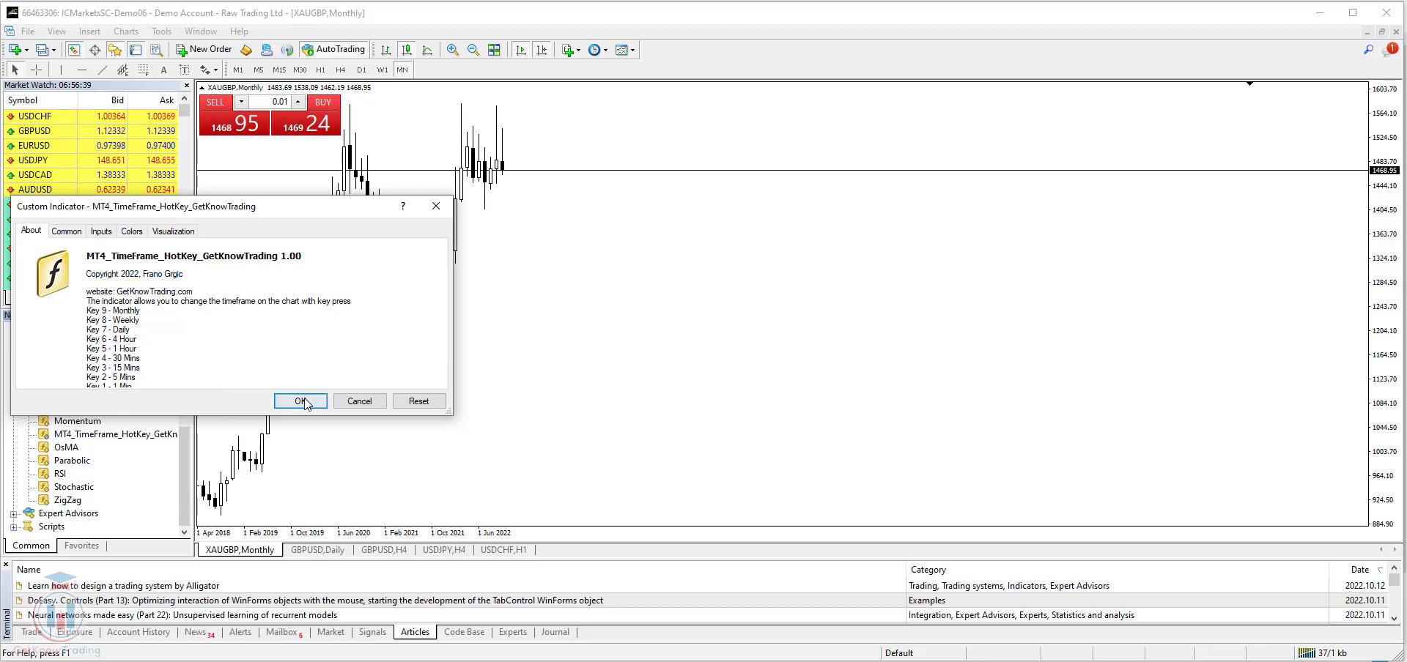
pyautogui.click(298, 402)
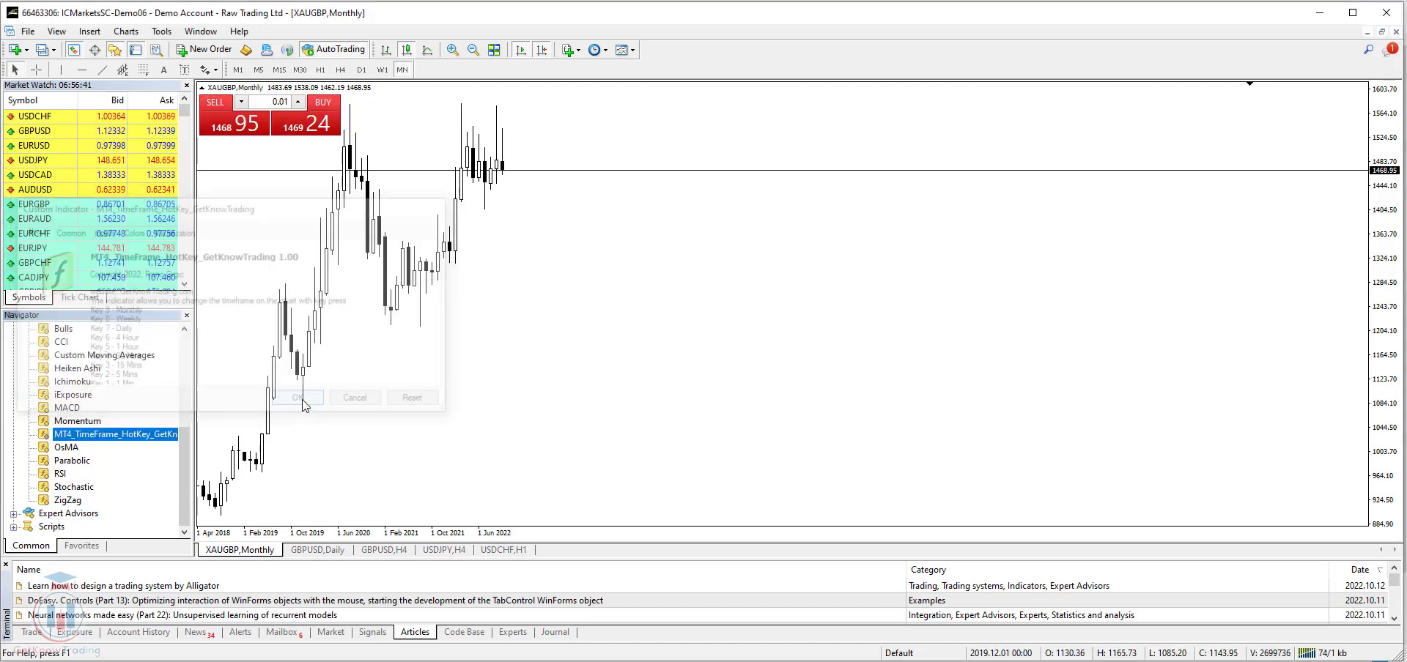
pyautogui.click(296, 399)
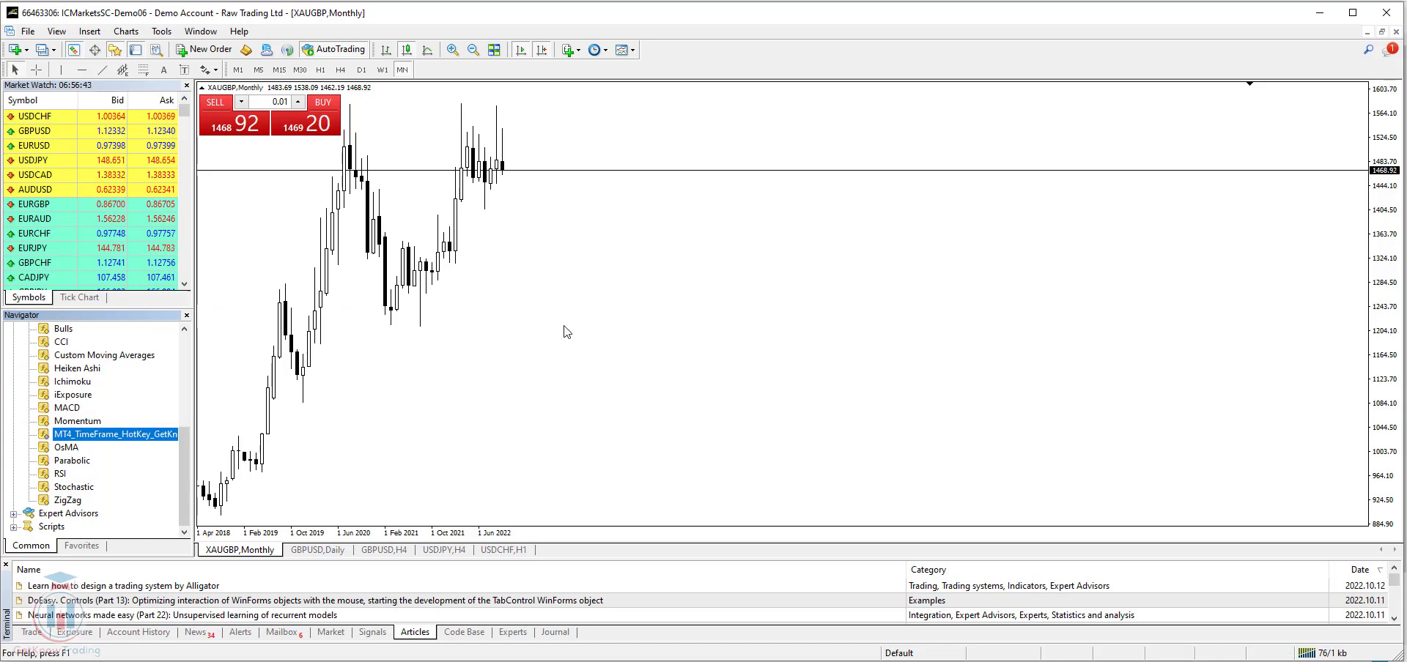
pyautogui.moveTo(633, 248)
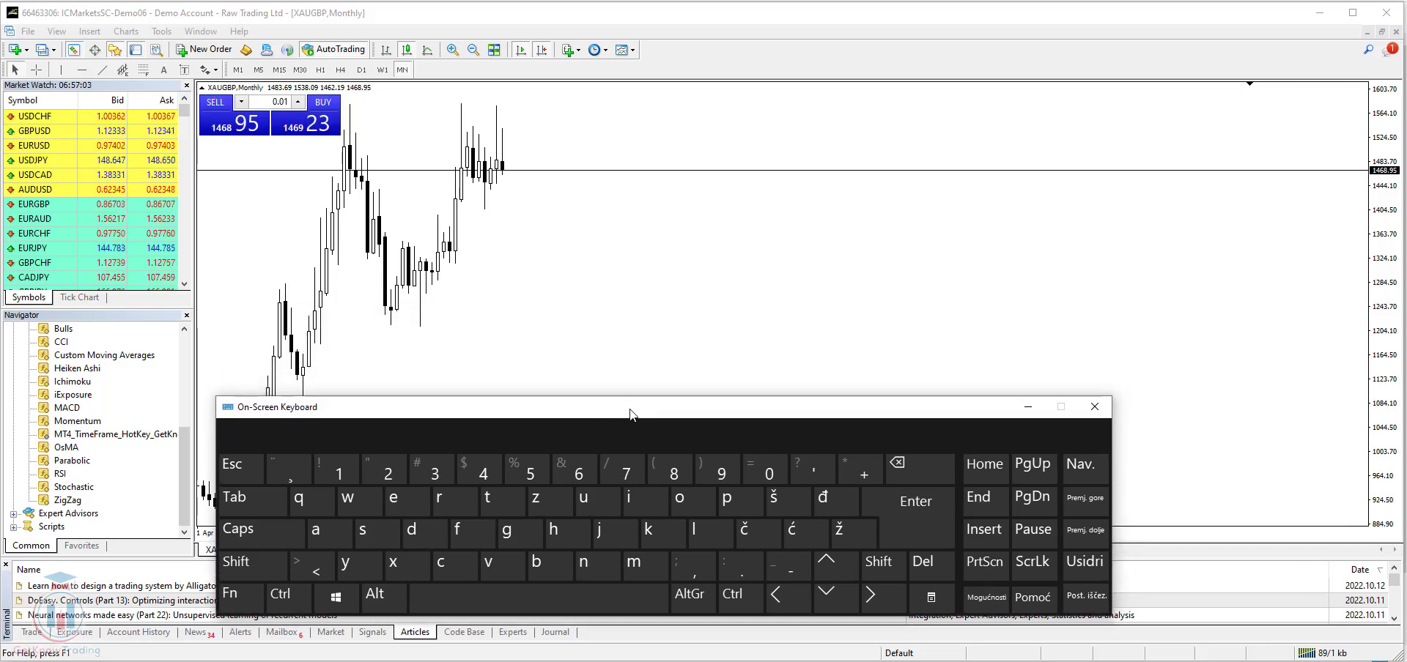
pyautogui.click(336, 470)
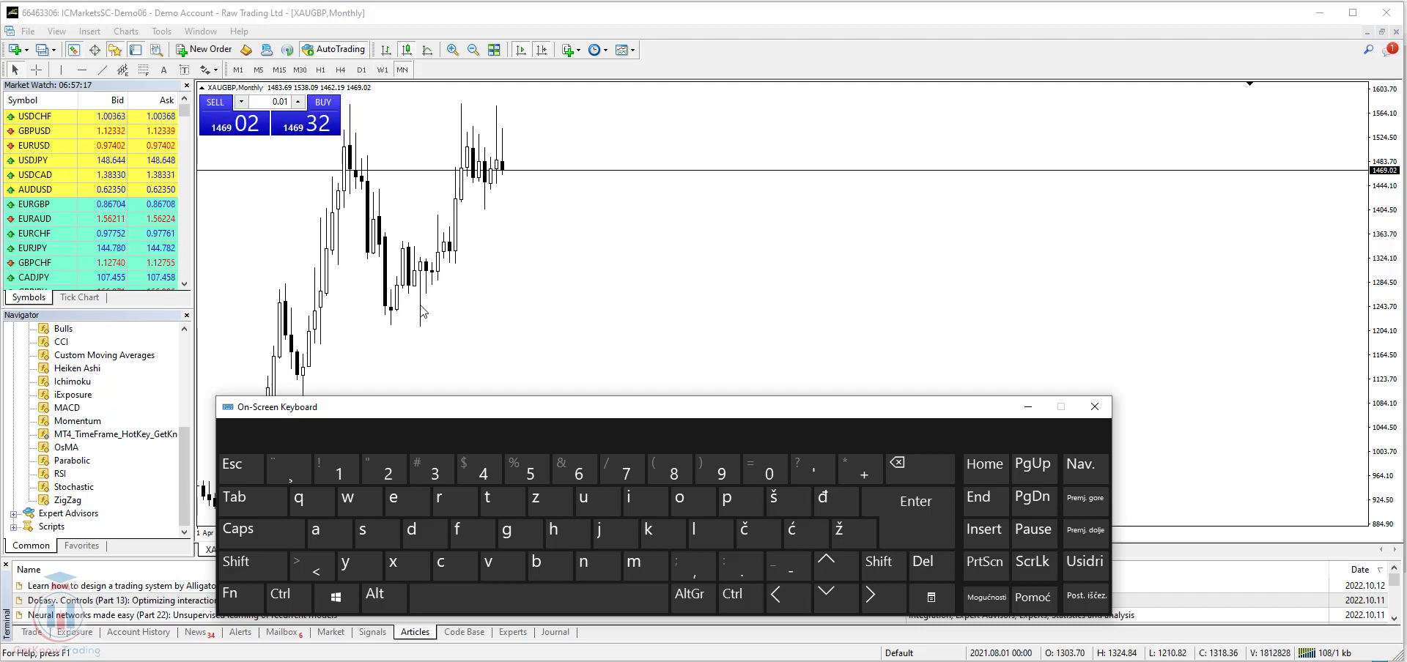
pyautogui.click(335, 470)
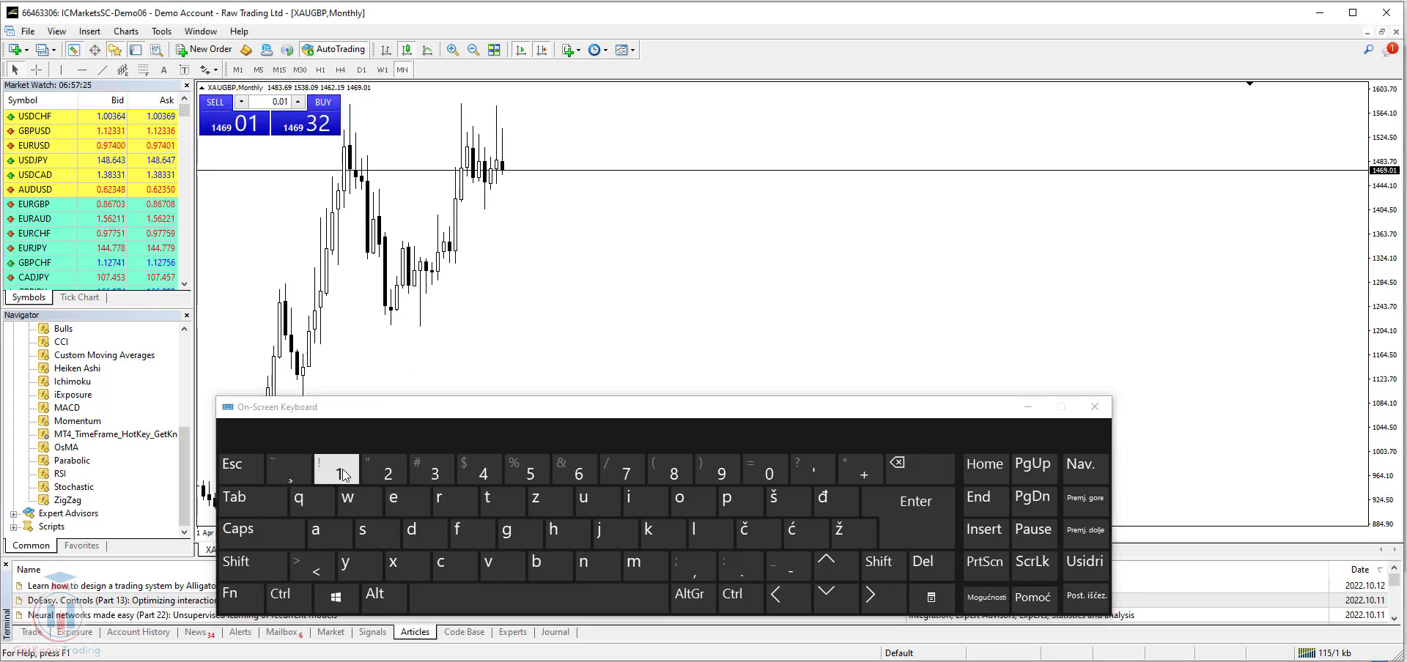
pyautogui.click(236, 71)
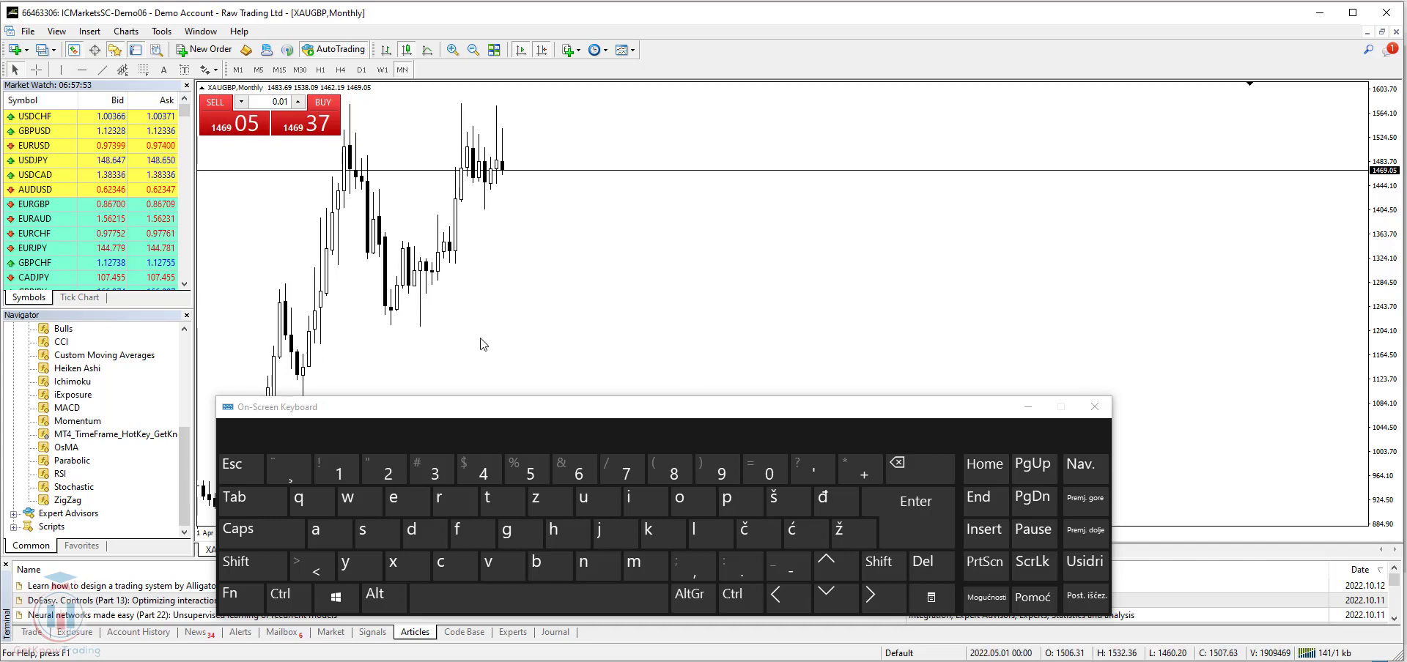
pyautogui.moveTo(531, 417)
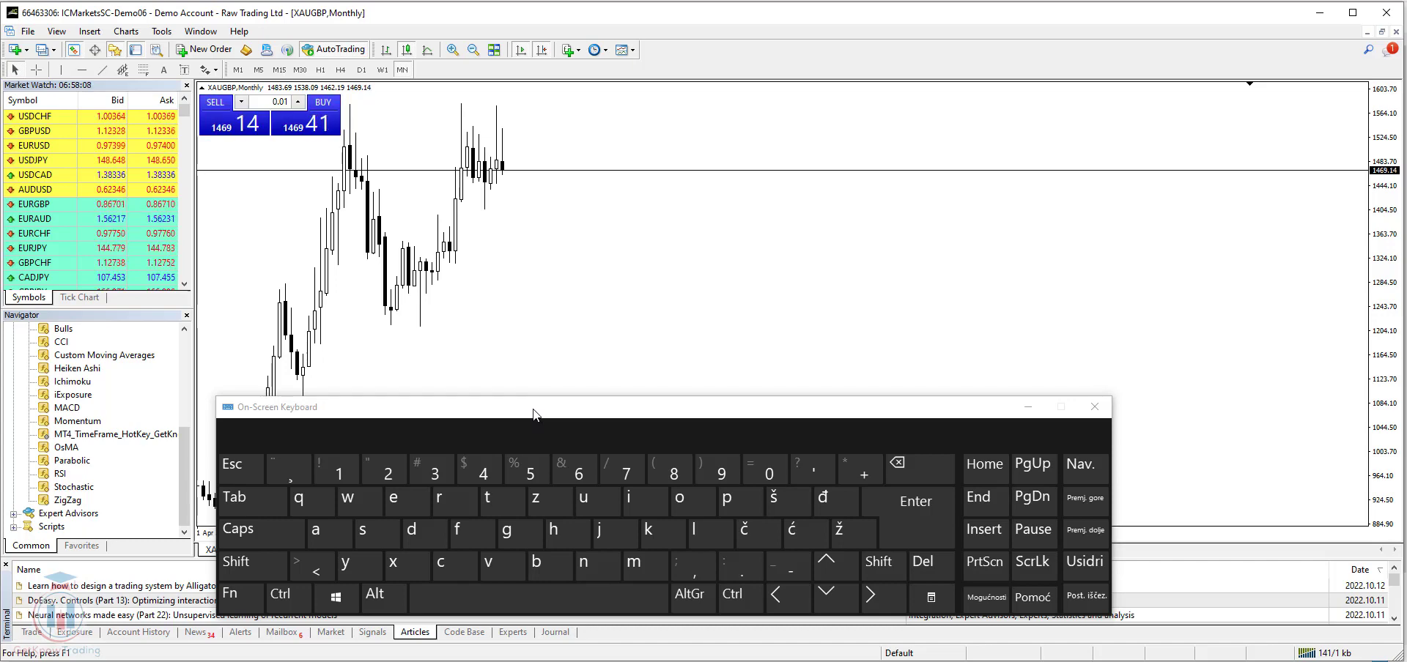
pyautogui.moveTo(542, 412)
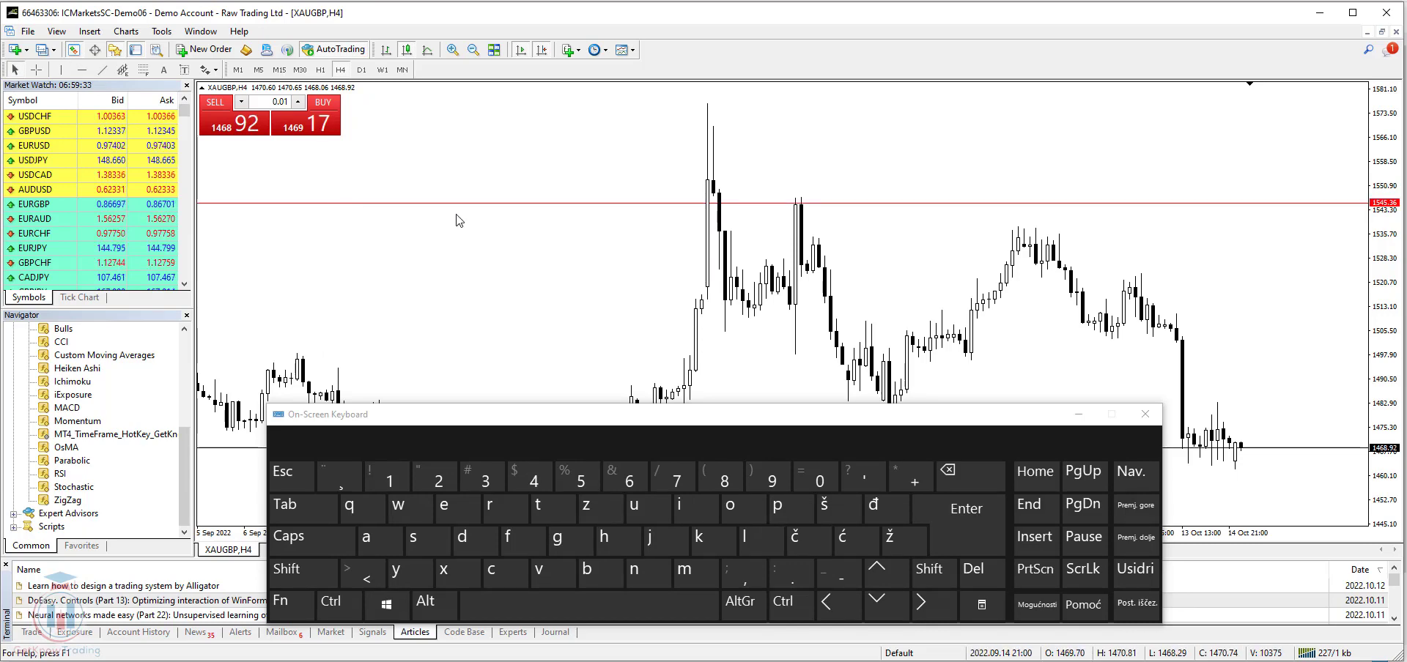
pyautogui.moveTo(522, 209)
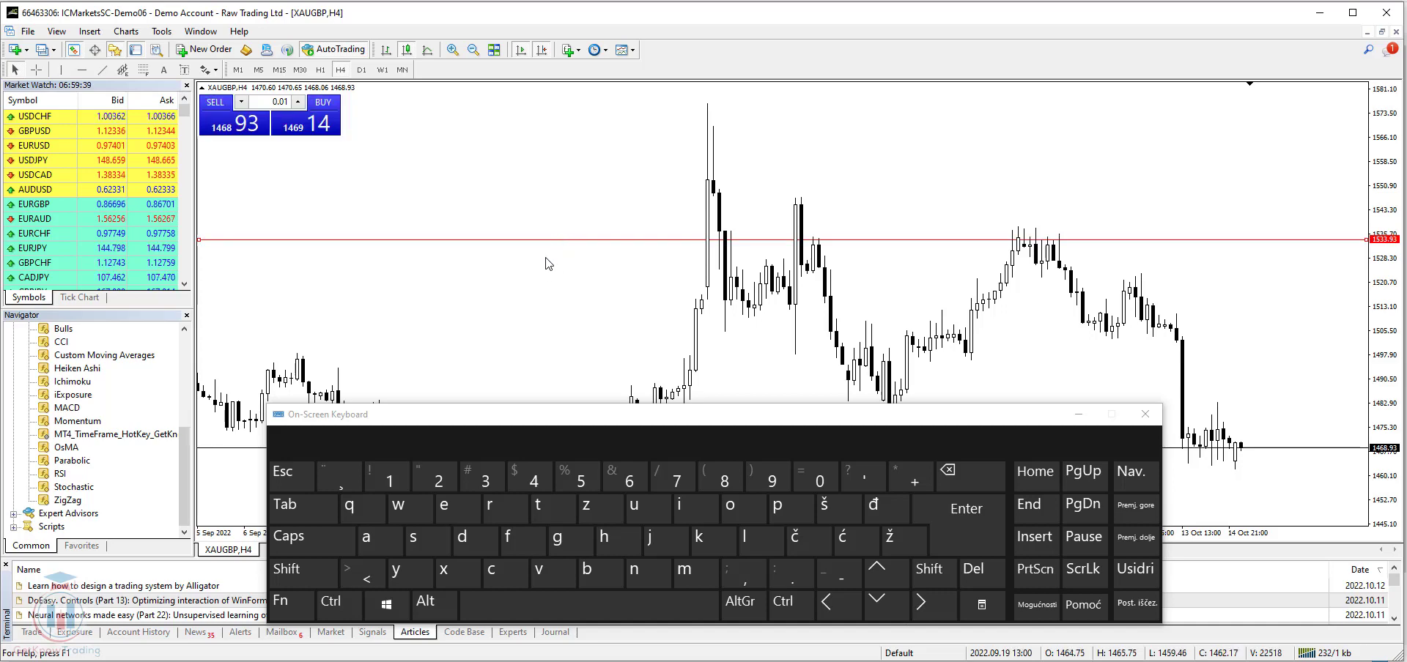
# Focus the XAUGBP H4 chart and switch it to Daily with hotkey 7
pyautogui.click(674, 478)
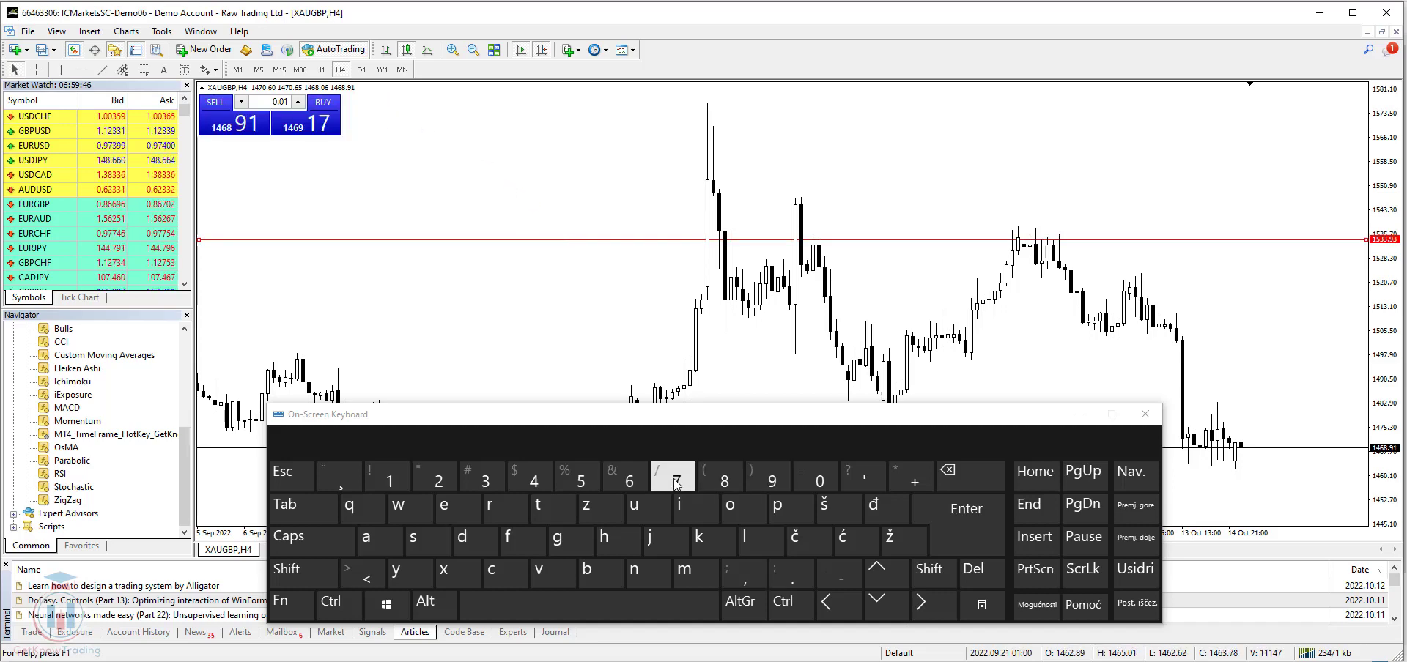
pyautogui.click(361, 70)
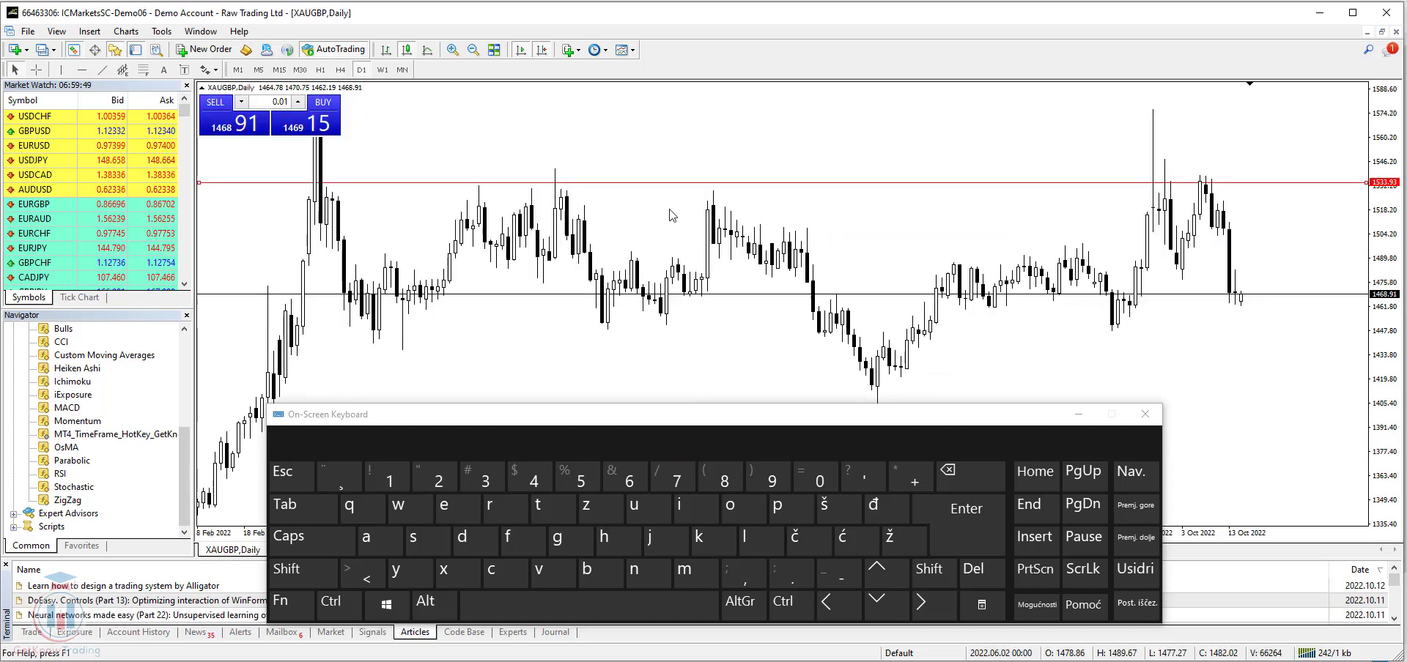
pyautogui.moveTo(642, 186)
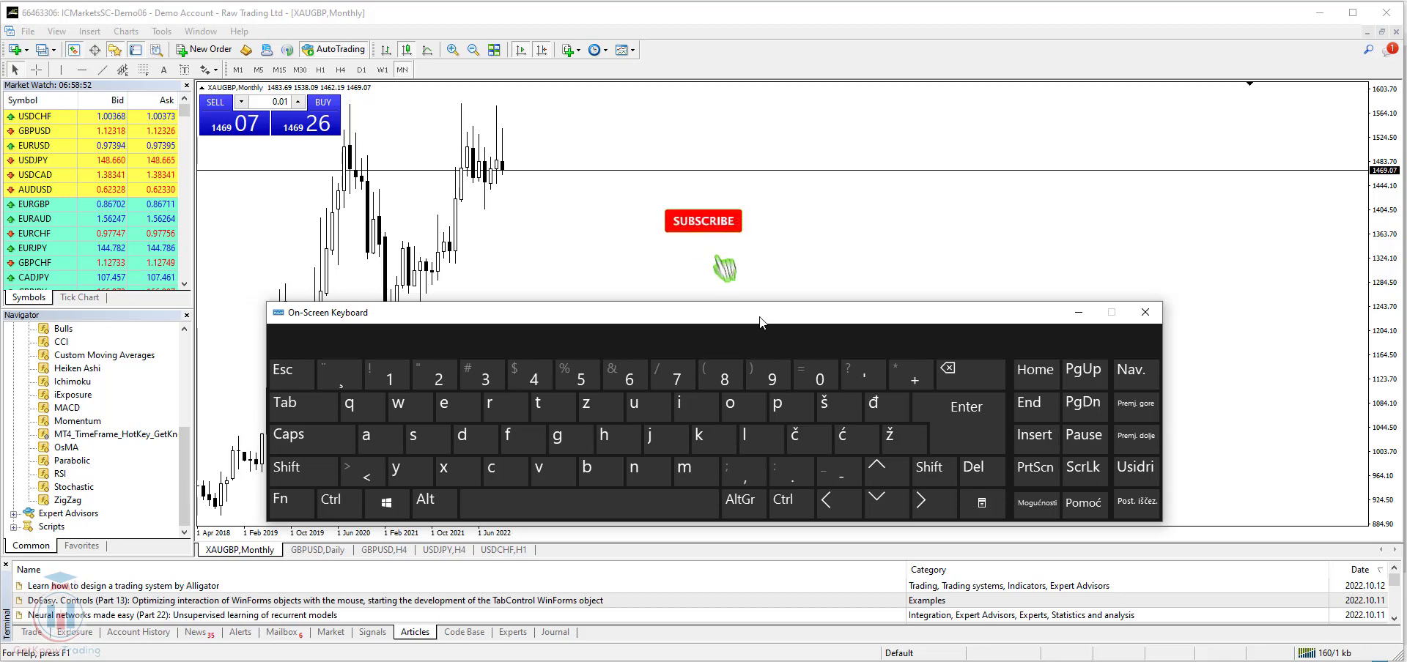
# Switch the focused XAUGBP chart back to Monthly with hotkey 9
pyautogui.click(704, 221)
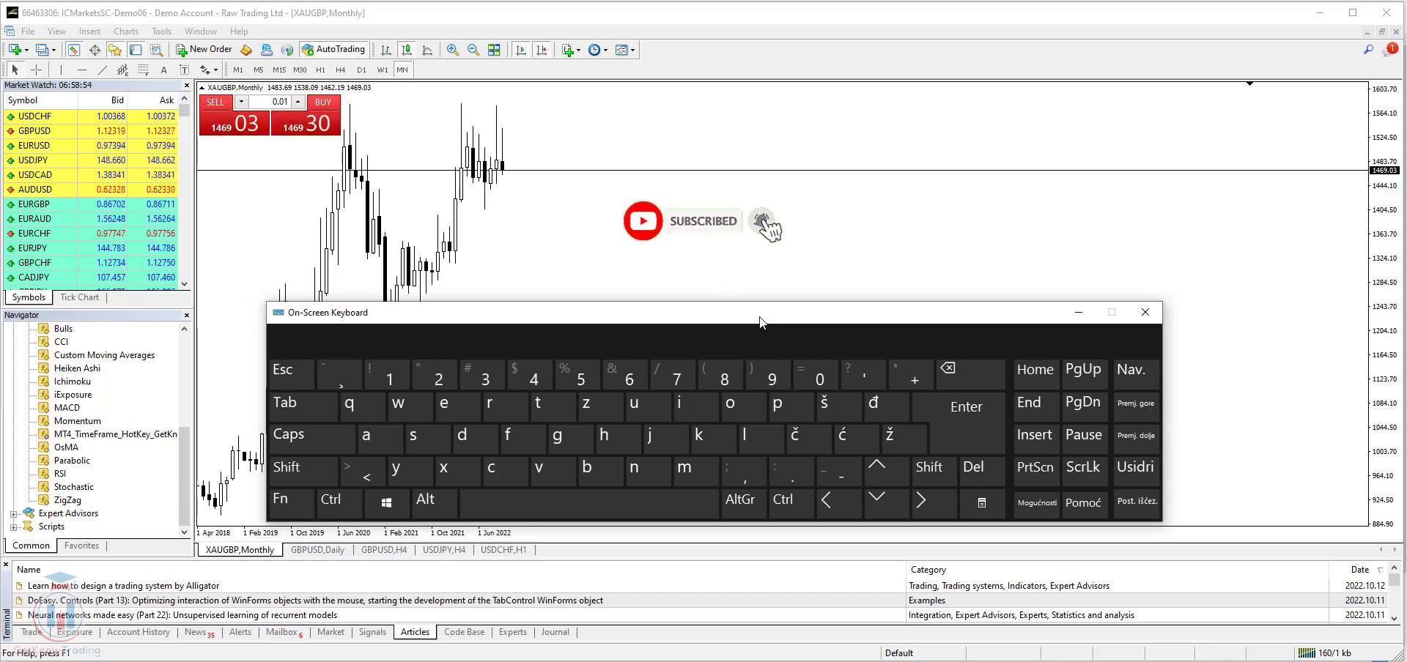